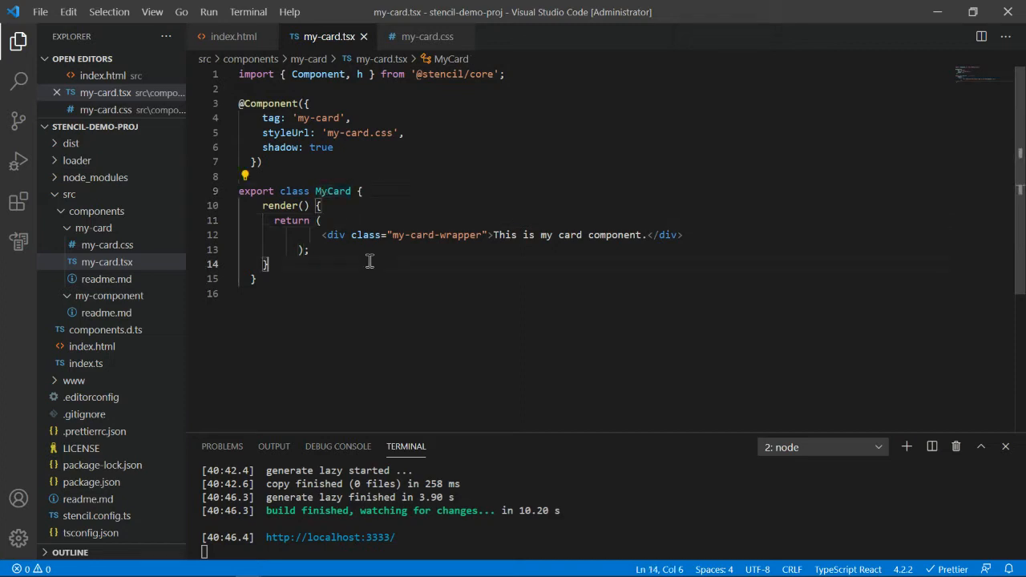
Type a style entry into the my-card component decorator in my-card.tsx.
{"action": "left_click", "coordinate": [369, 261]}
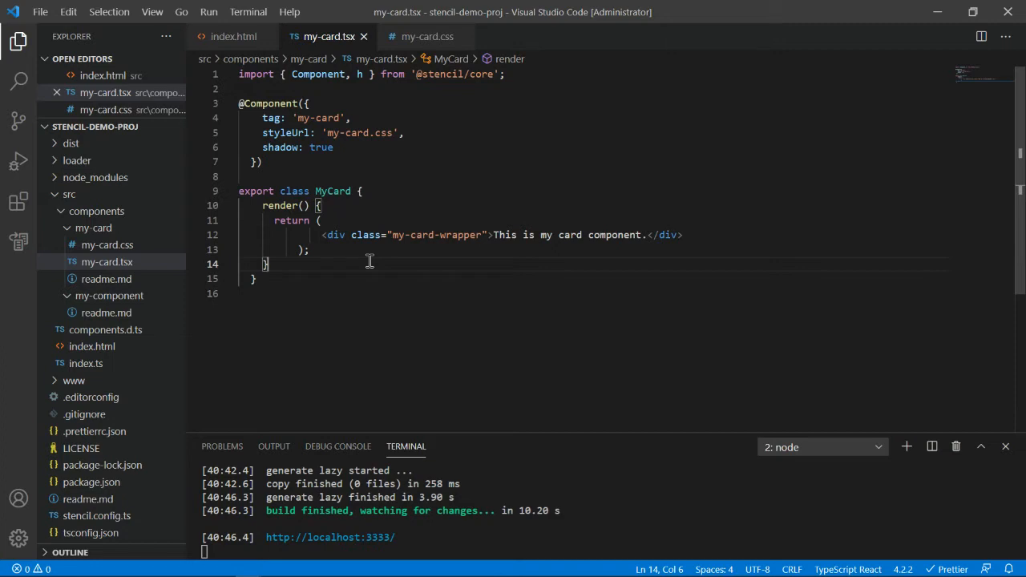
{"action": "mouse_move", "coordinate": [542, 211]}
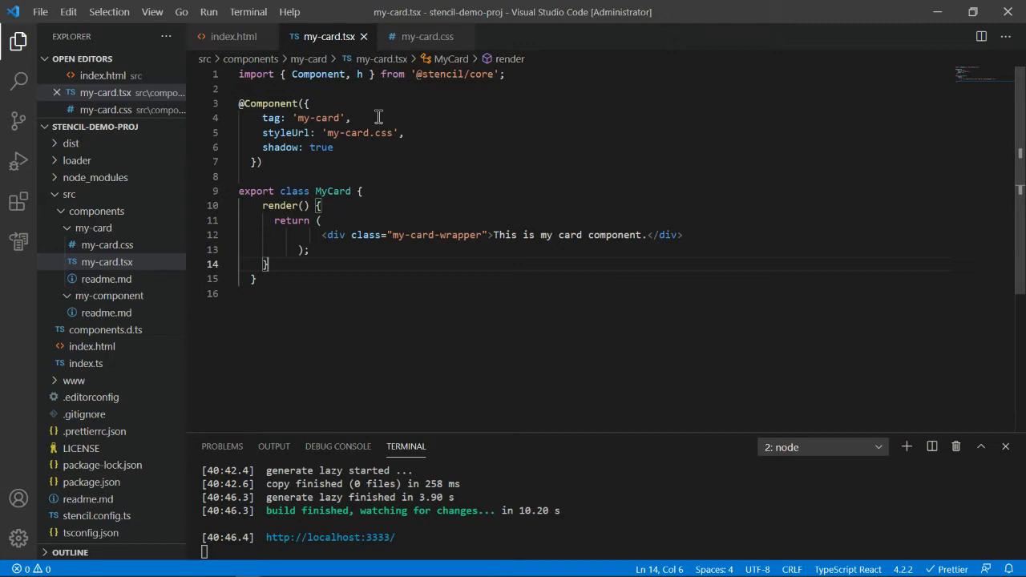
{"action": "key", "text": "Enter"}
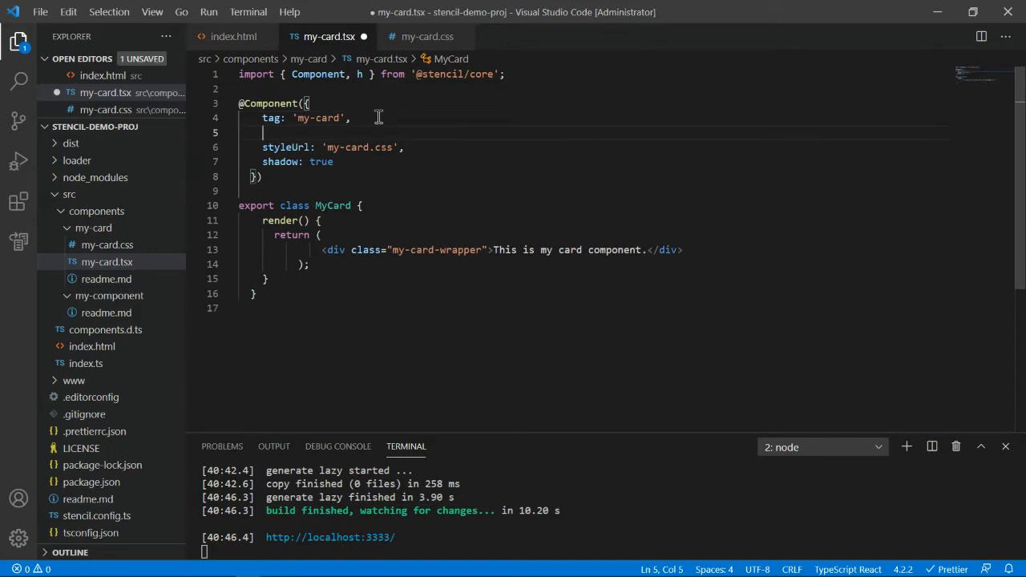
{"action": "type", "text": "style:"}
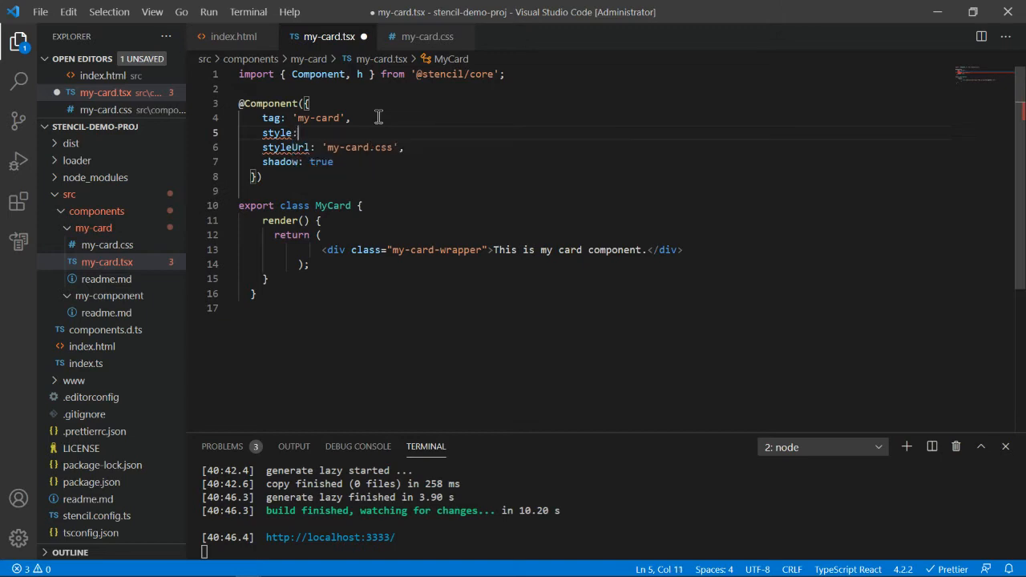
{"action": "type", "text": "'"}
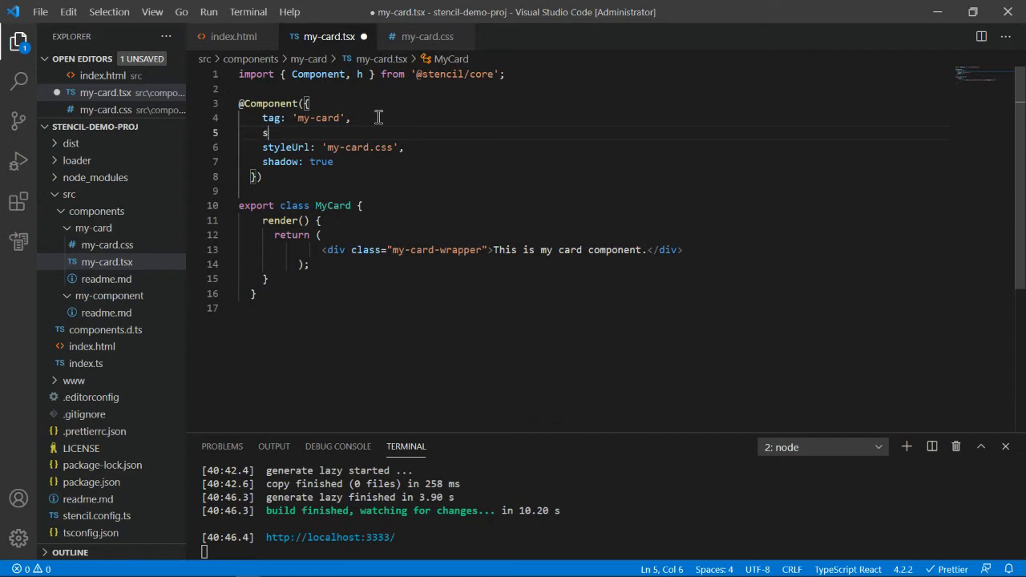
{"action": "type", "text": "ty"}
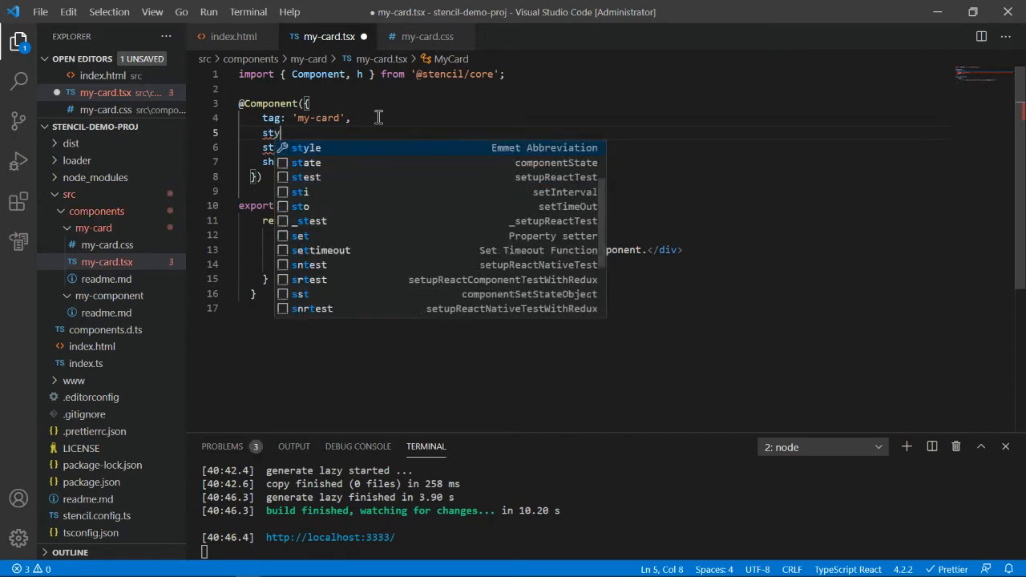
{"action": "type", "text": "y"}
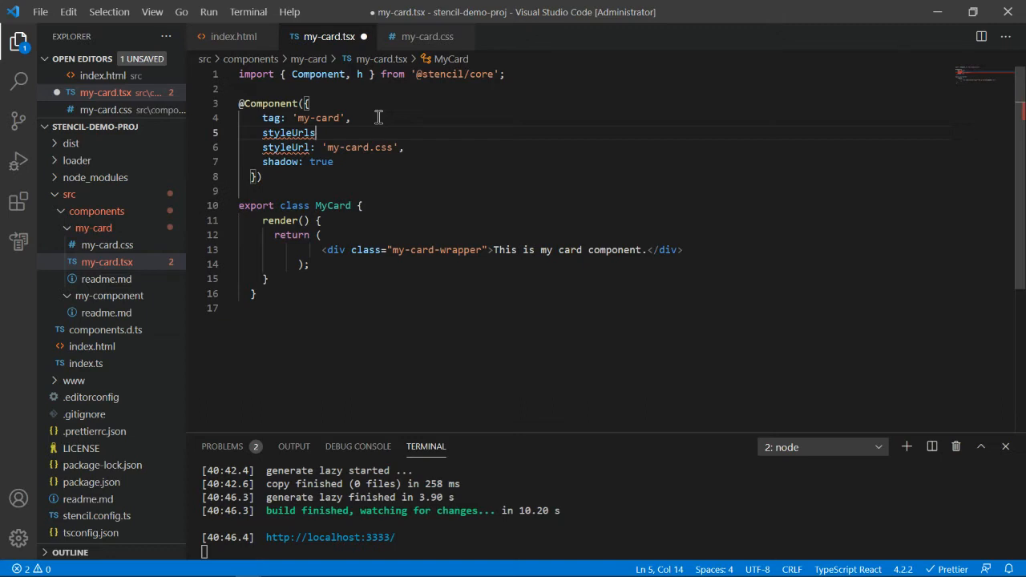
{"action": "mouse_move", "coordinate": [348, 193]}
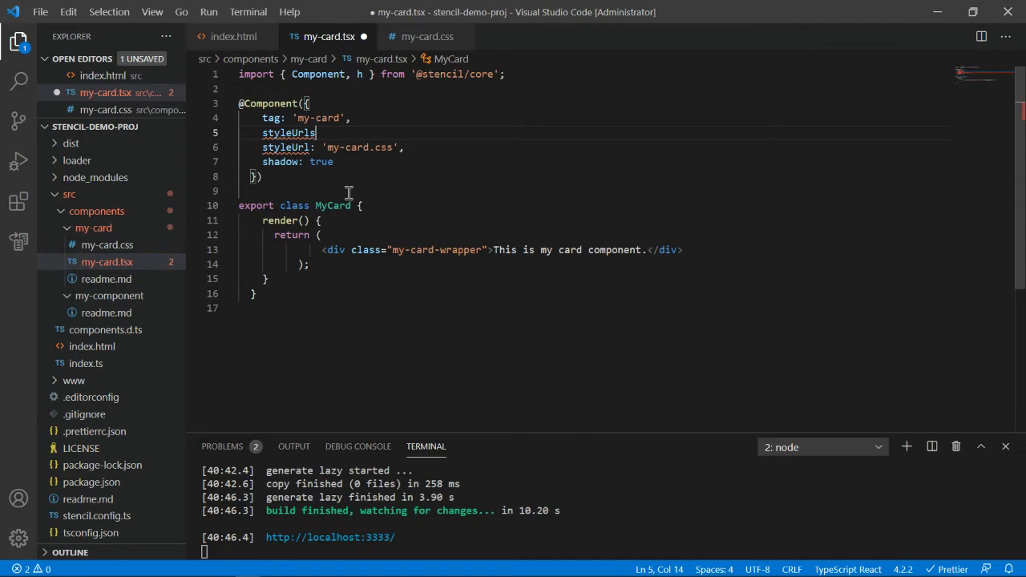
{"action": "mouse_move", "coordinate": [420, 201]}
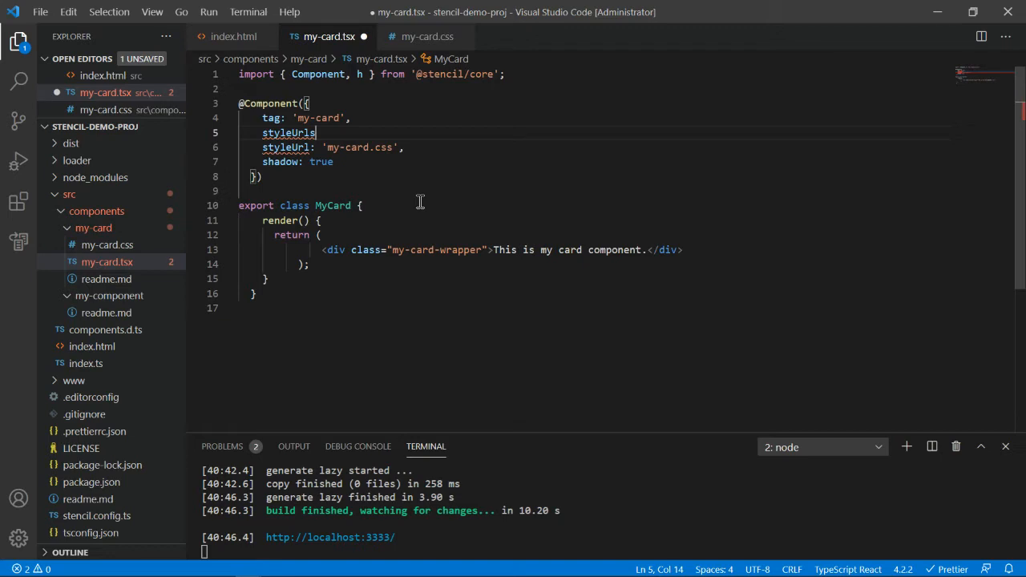
Give .my-card-wrapper 600px width, margins, padding, rounded grey border, inline-block and system-ui font.
{"action": "left_click", "coordinate": [427, 36]}
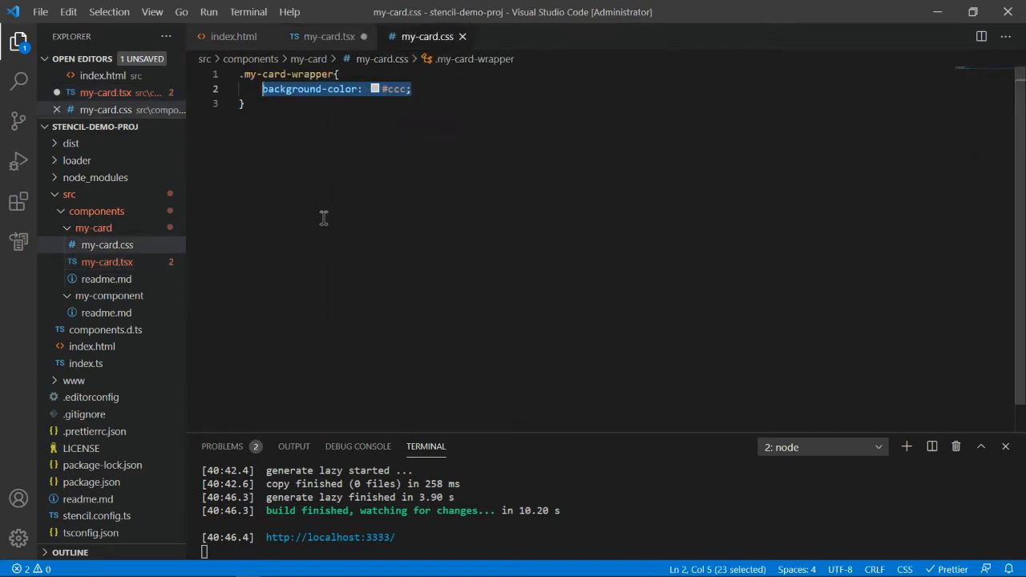
{"action": "mouse_move", "coordinate": [334, 164]}
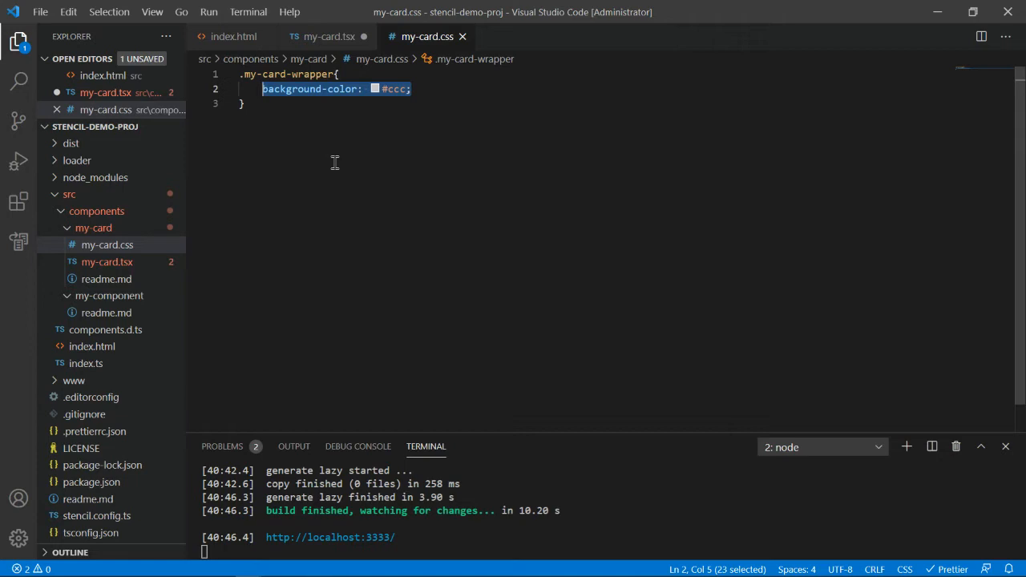
{"action": "mouse_move", "coordinate": [326, 36]}
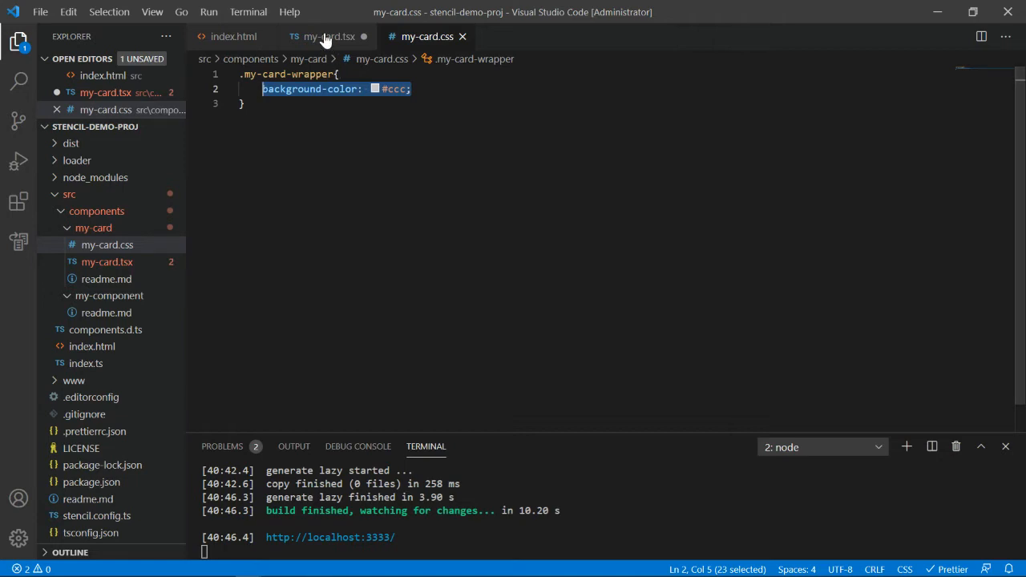
{"action": "left_click", "coordinate": [325, 36]}
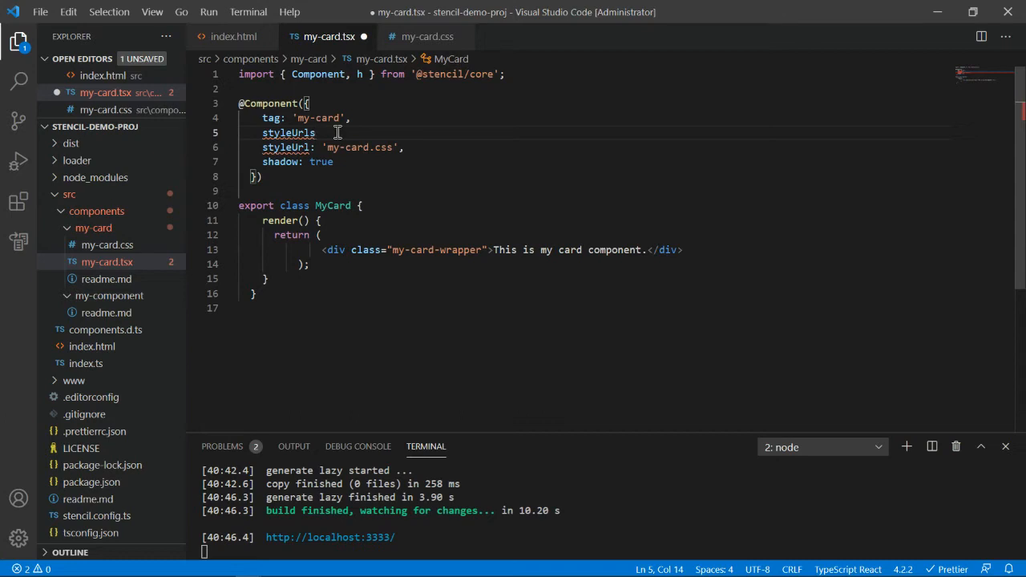
{"action": "type", "text": ": 'my-card.css',"}
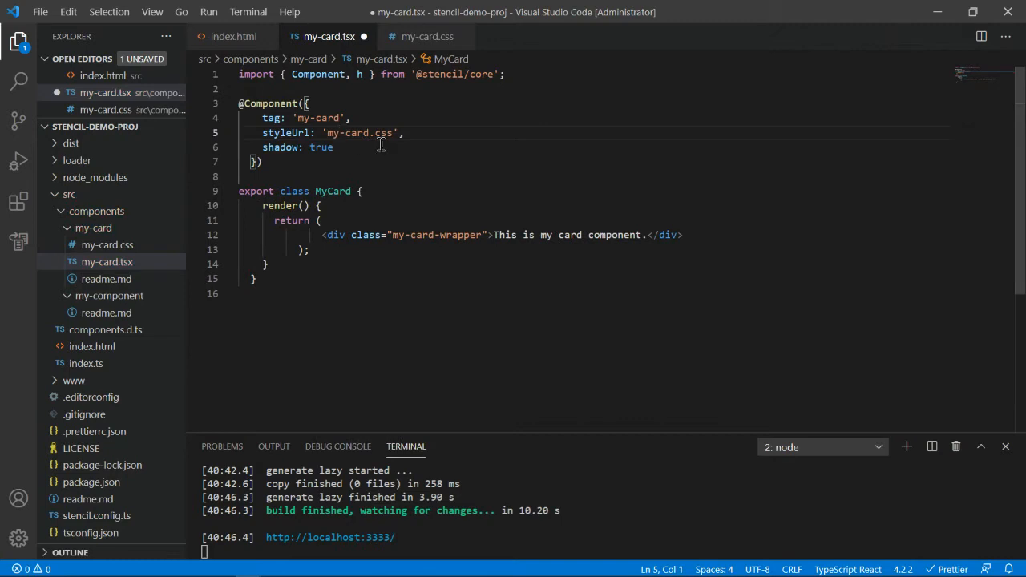
{"action": "left_click", "coordinate": [427, 36]}
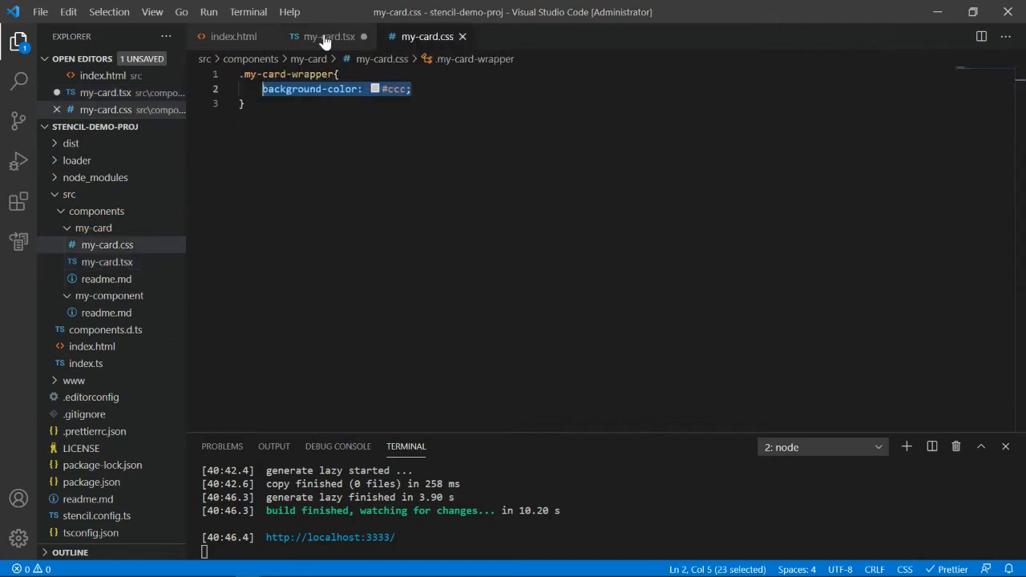
{"action": "left_click", "coordinate": [325, 37]}
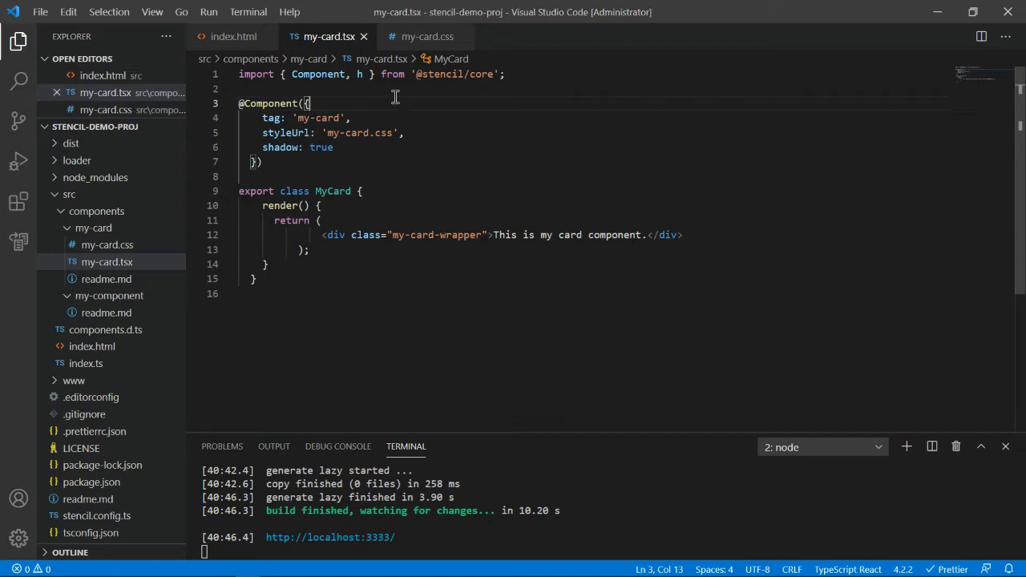
{"action": "left_click", "coordinate": [427, 36]}
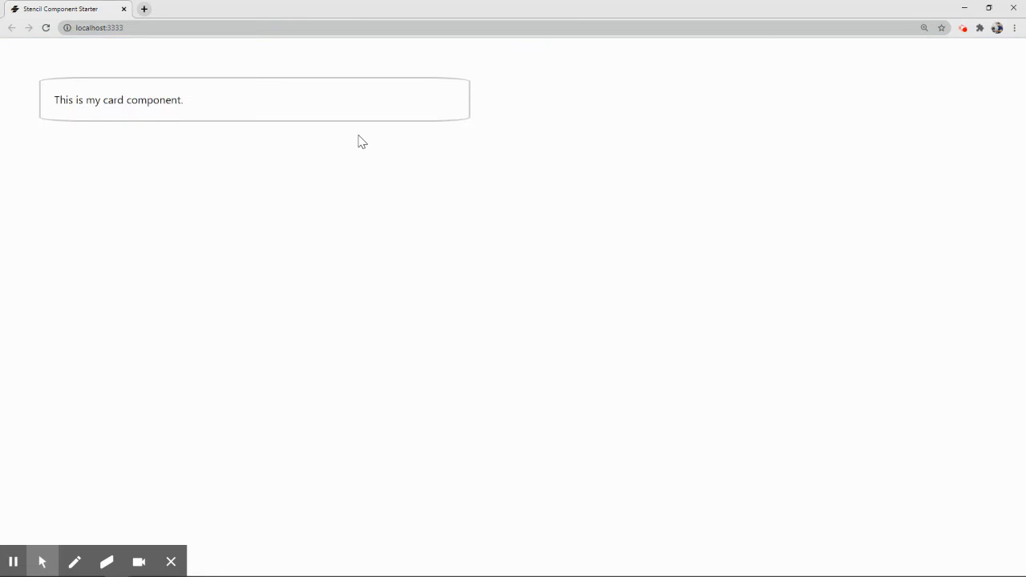
{"action": "mouse_move", "coordinate": [197, 84]}
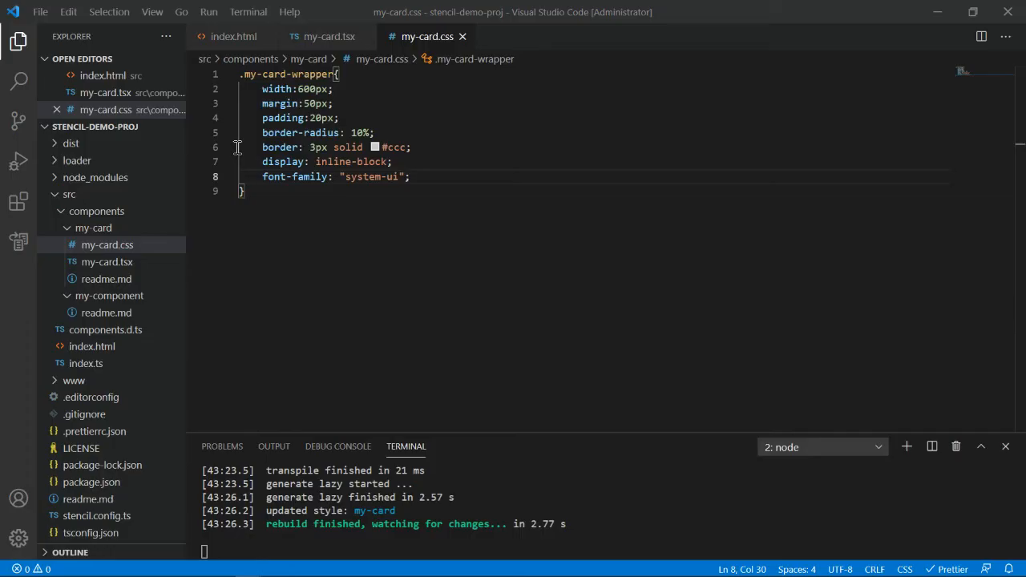
Return to my-card.tsx and place the cursor on the wrapper div line in render().
{"action": "left_click", "coordinate": [328, 36]}
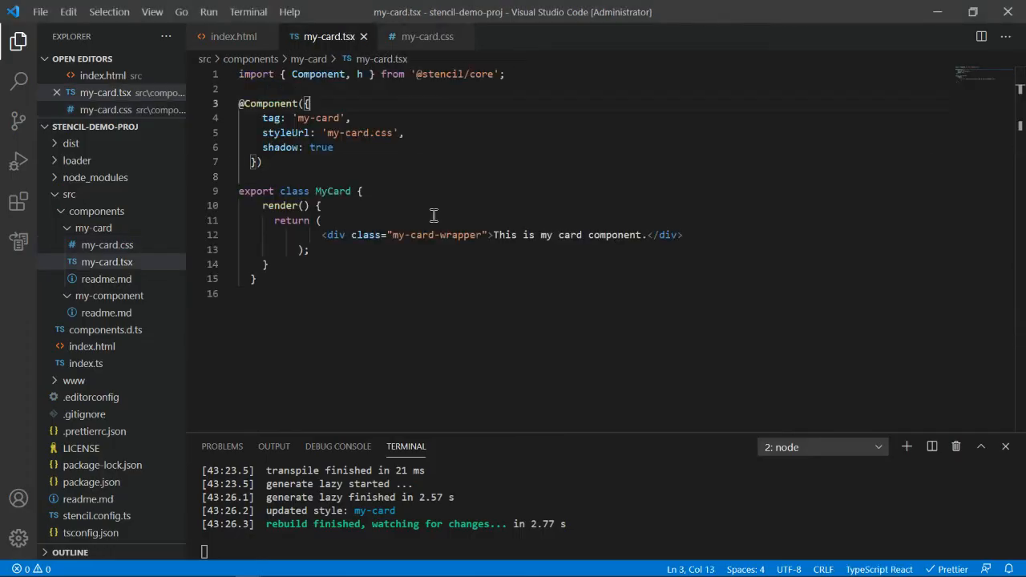
{"action": "left_click", "coordinate": [321, 235]}
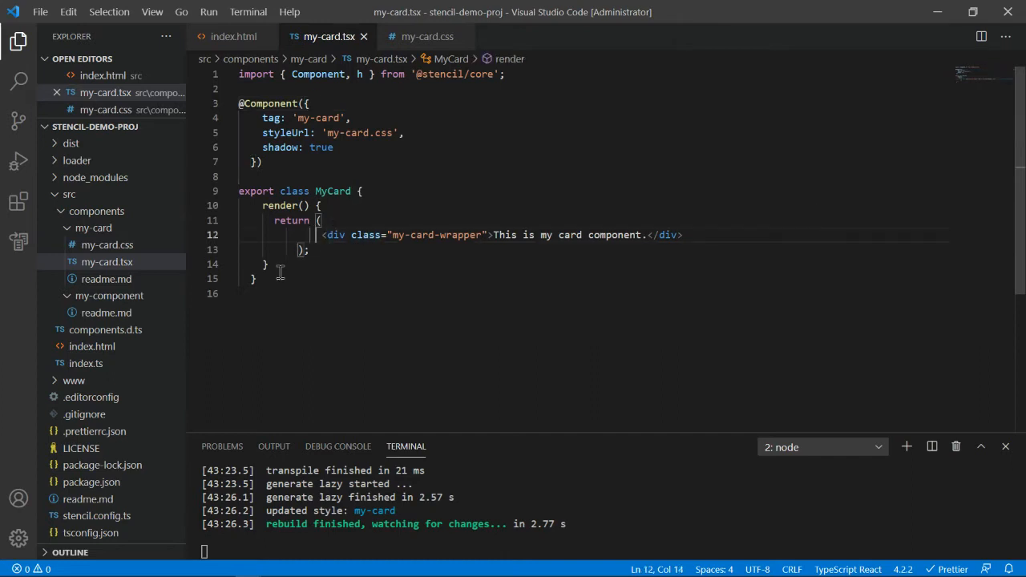
{"action": "mouse_move", "coordinate": [355, 250]}
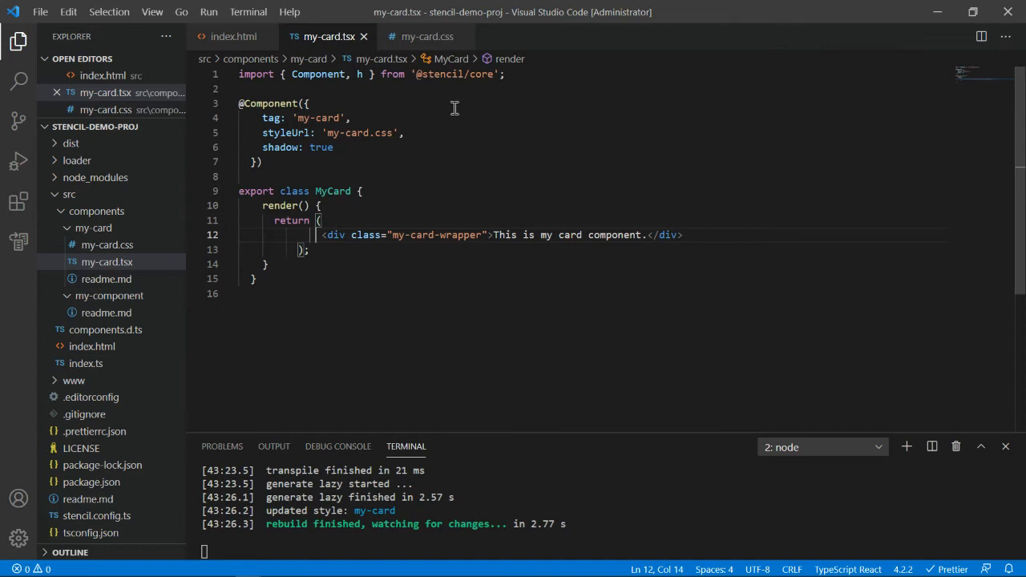
{"action": "mouse_move", "coordinate": [431, 183]}
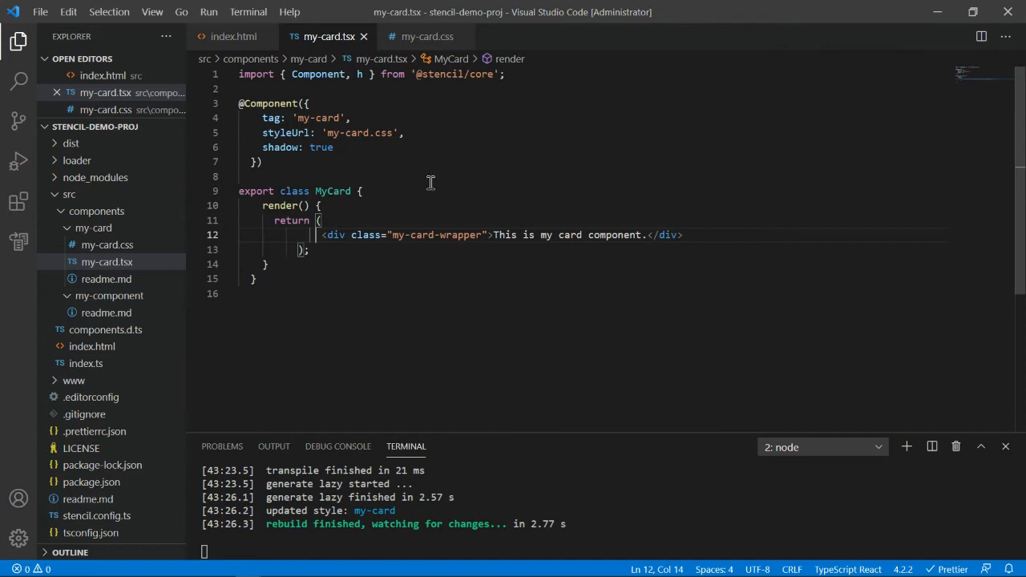
{"action": "mouse_move", "coordinate": [350, 222]}
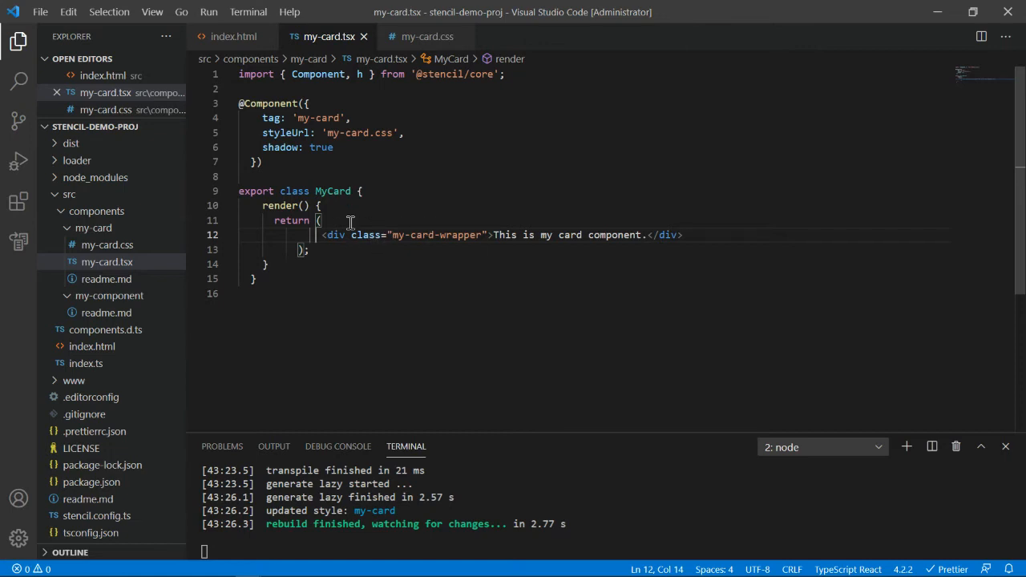
{"action": "right_click", "coordinate": [350, 220]}
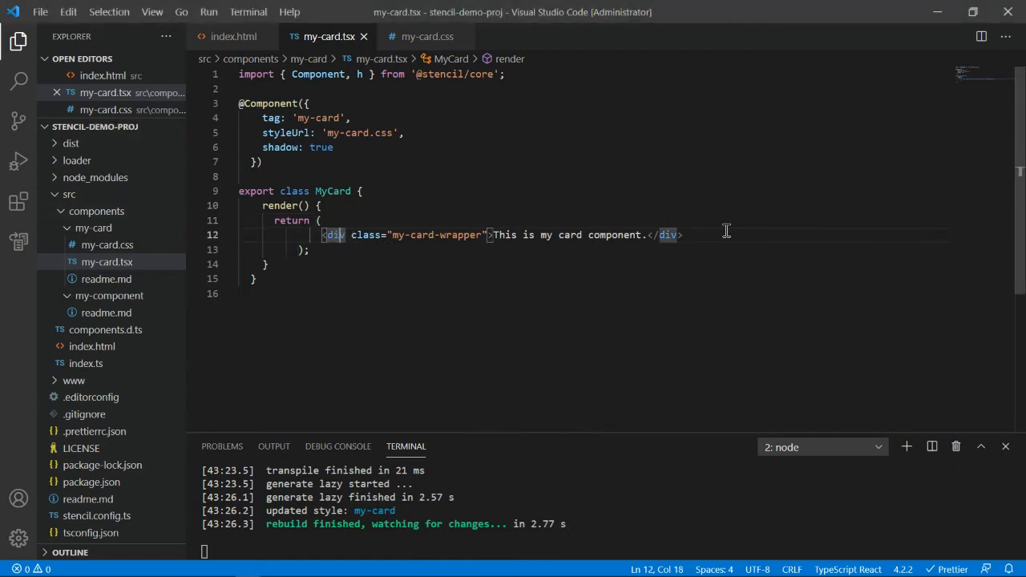
Delete the outer <div> and the duplicate my-card-wrapper div, keeping one wrapper div.
{"action": "left_click", "coordinate": [576, 235]}
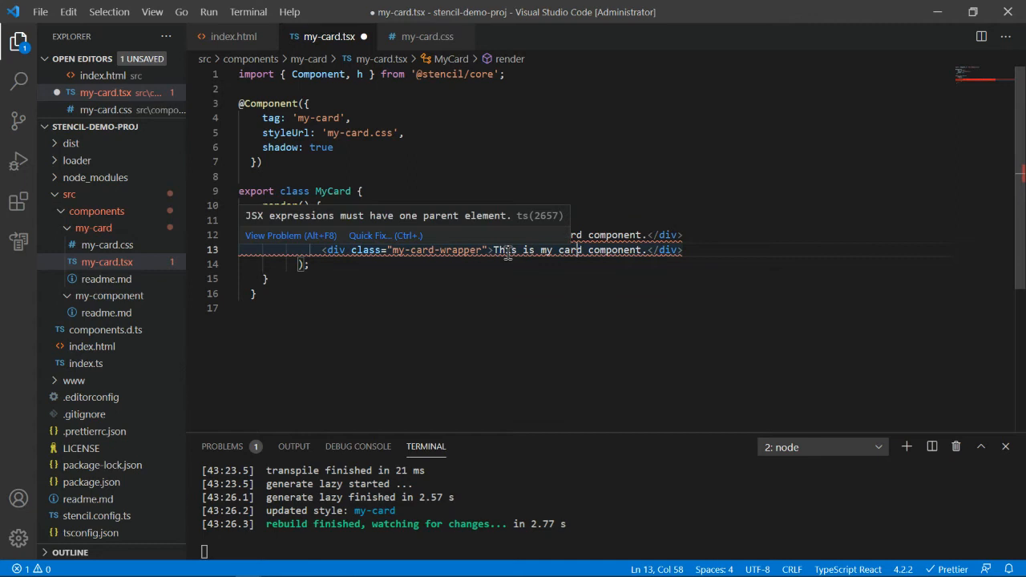
{"action": "mouse_move", "coordinate": [477, 271]}
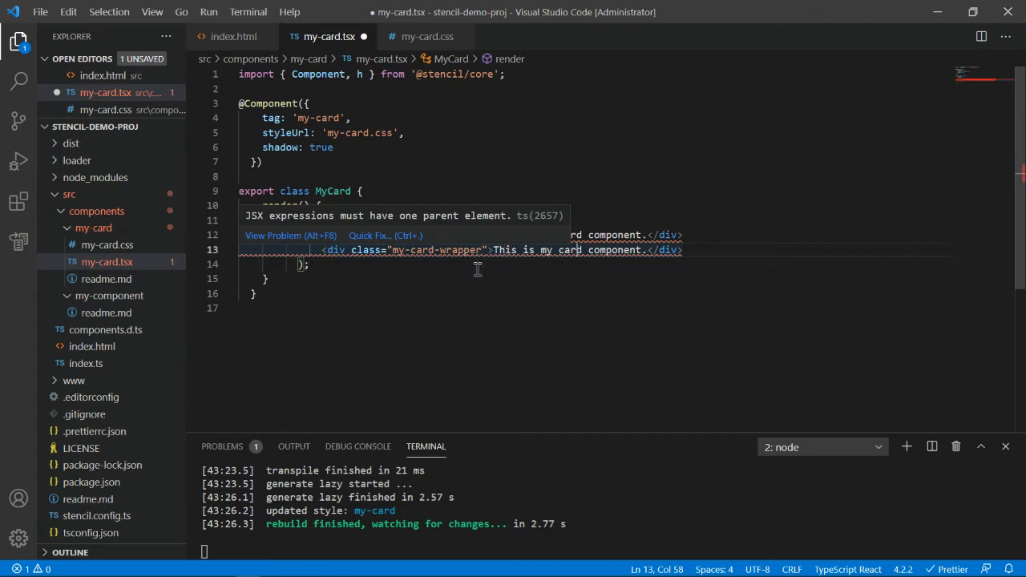
{"action": "left_click", "coordinate": [361, 249]}
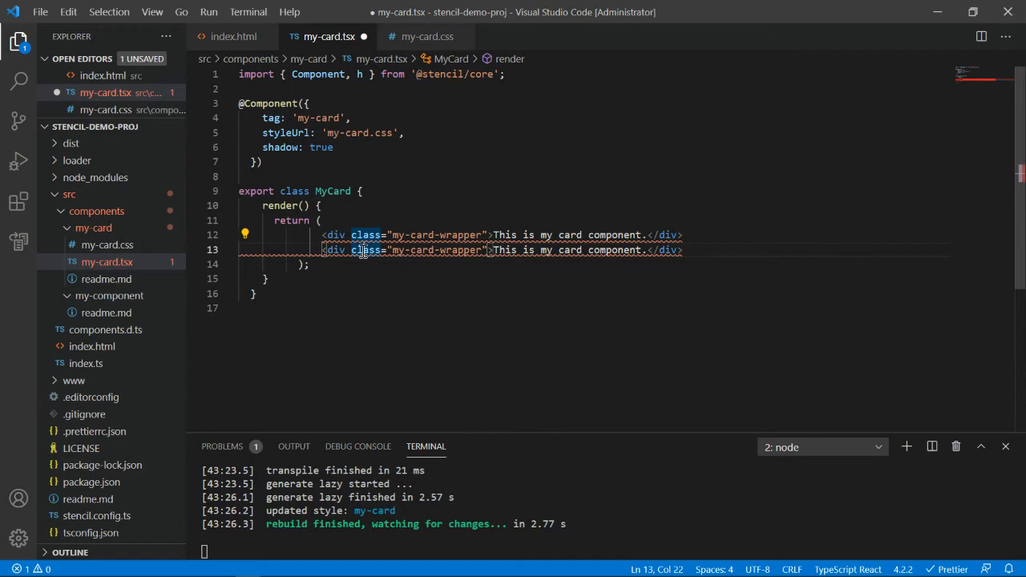
{"action": "key", "text": "Enter"}
{"action": "type", "text": "</div>"}
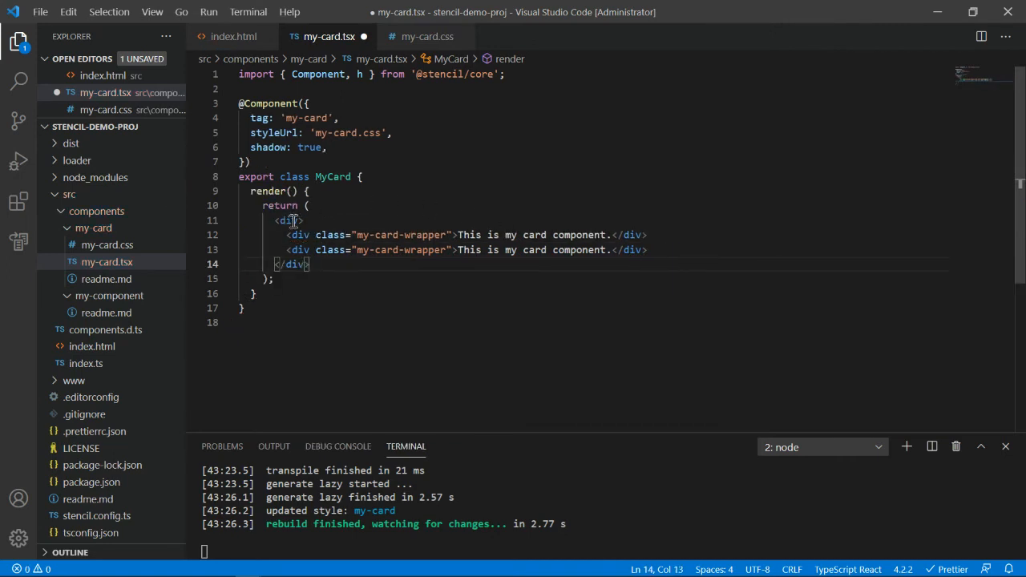
{"action": "left_click", "coordinate": [289, 220]}
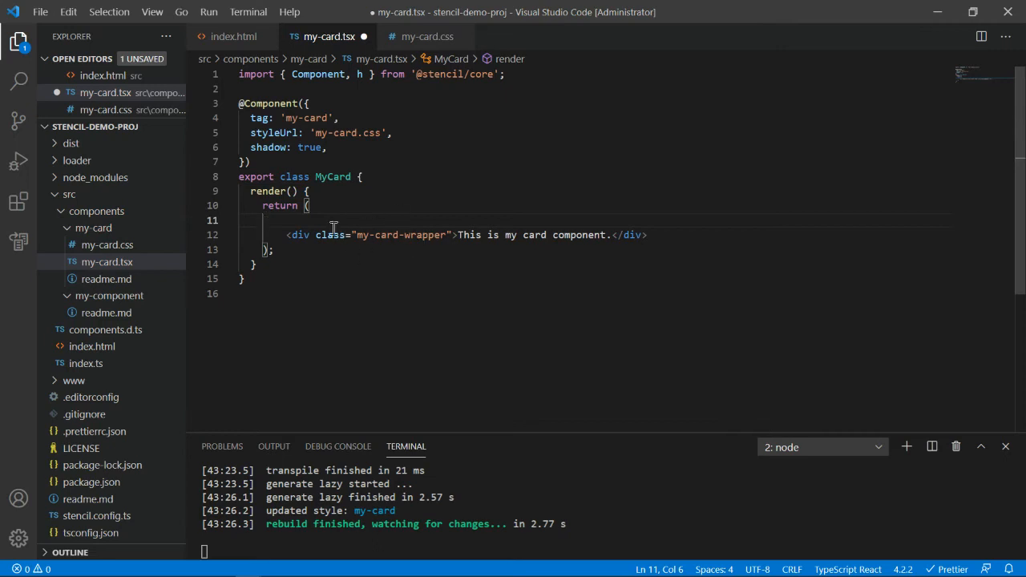
Declare 'let mainContent = ();' above the return statement in render().
{"action": "double_click", "coordinate": [329, 234]}
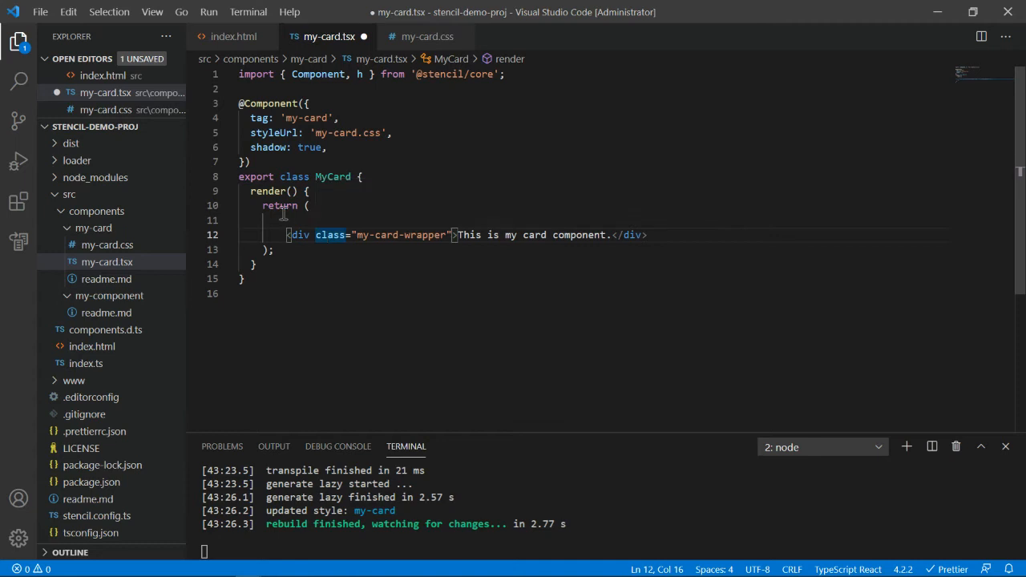
{"action": "key", "text": "Enter"}
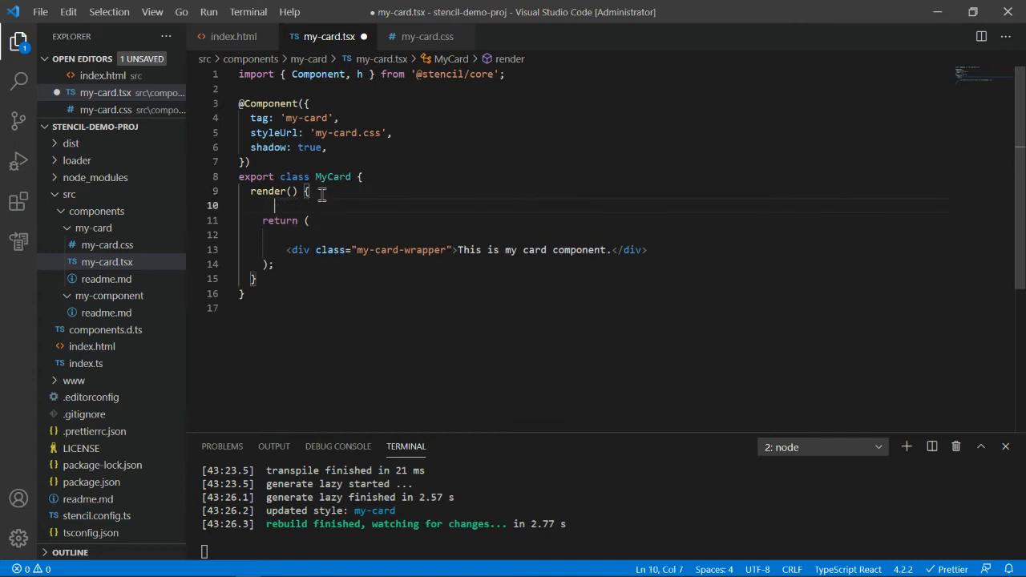
{"action": "type", "text": "let main"}
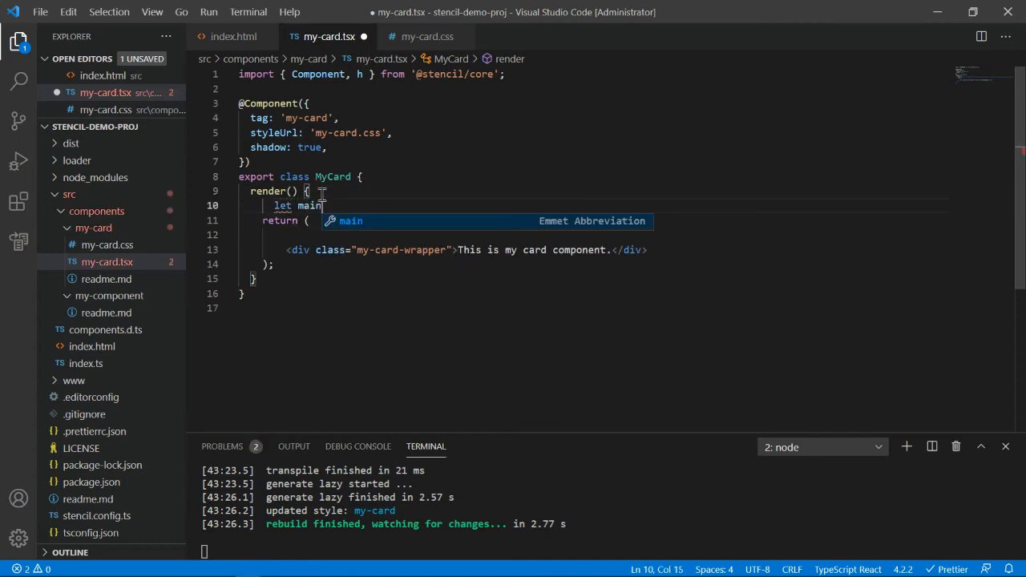
{"action": "type", "text": "Content"}
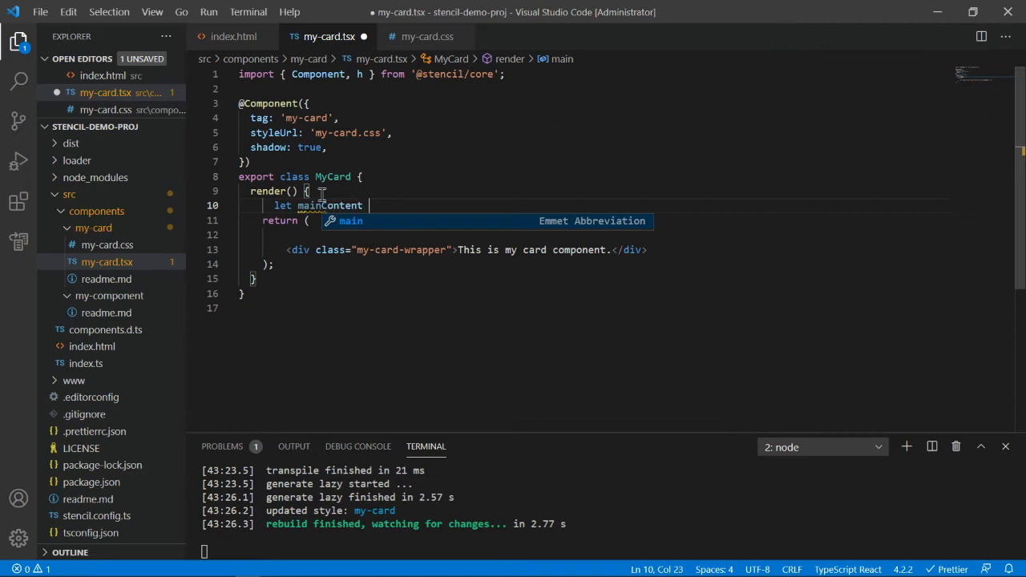
{"action": "type", "text": "= {}"}
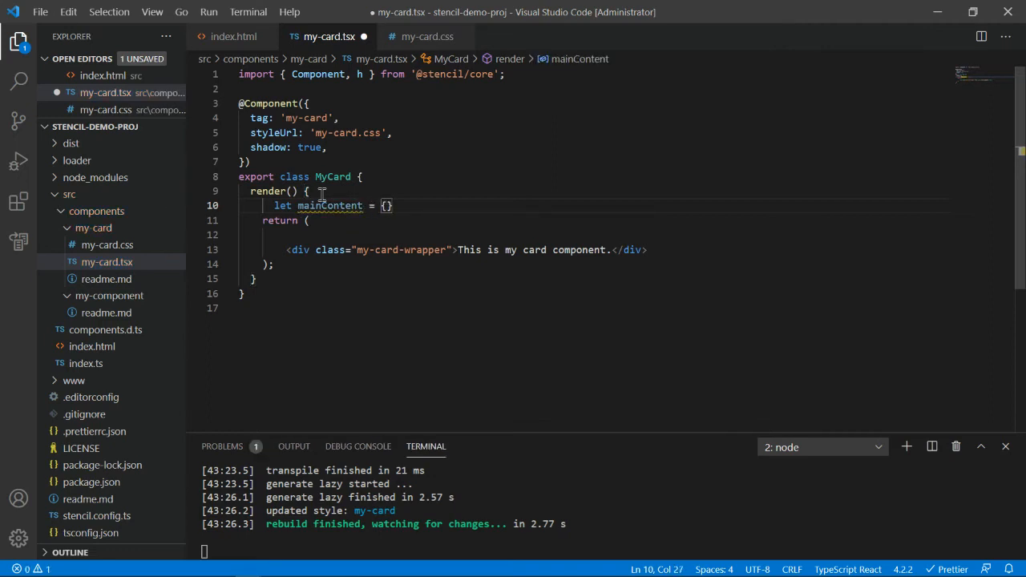
{"action": "type", "text": ";"}
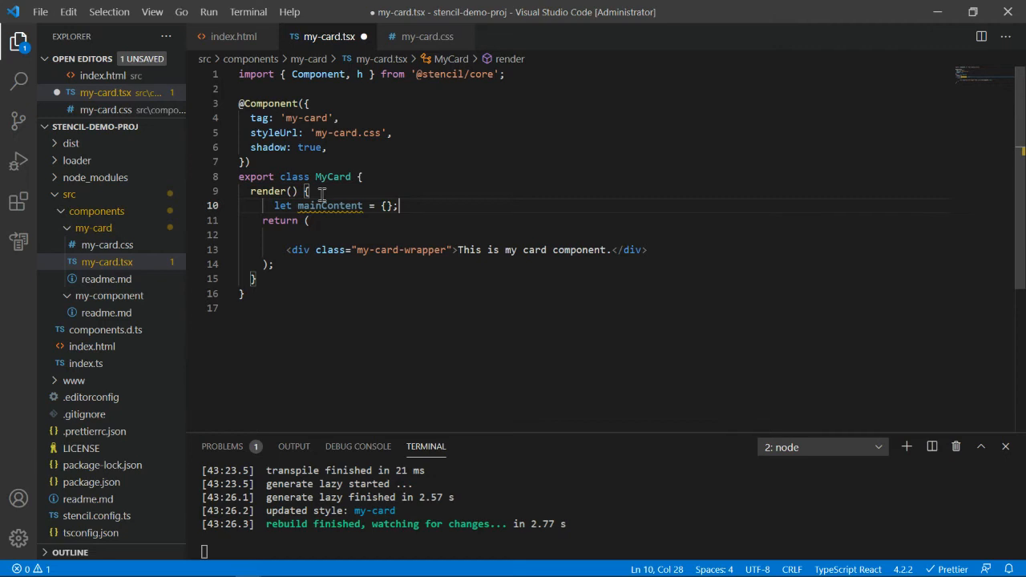
{"action": "key", "text": "Backspace"}
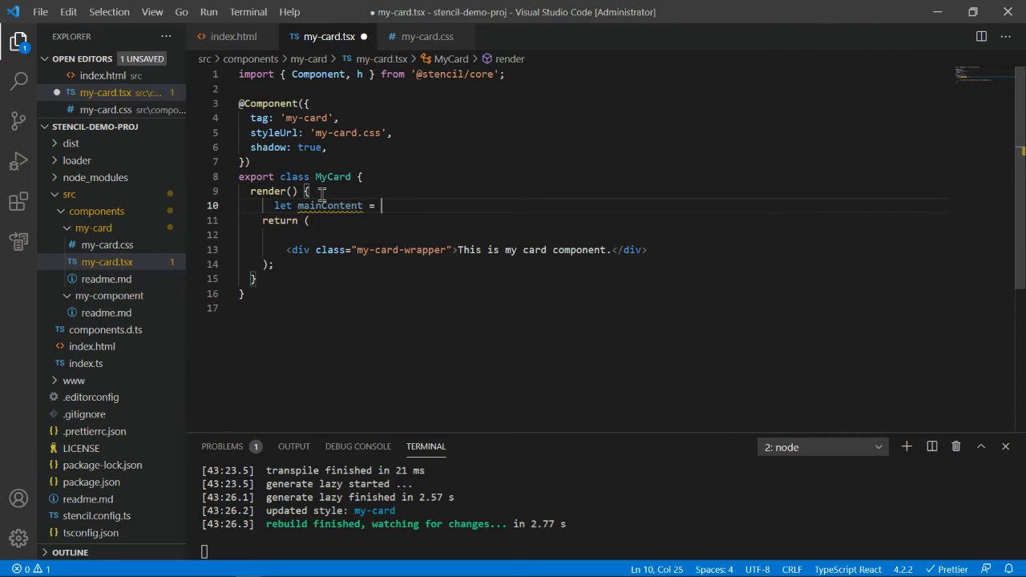
{"action": "type", "text": "();"}
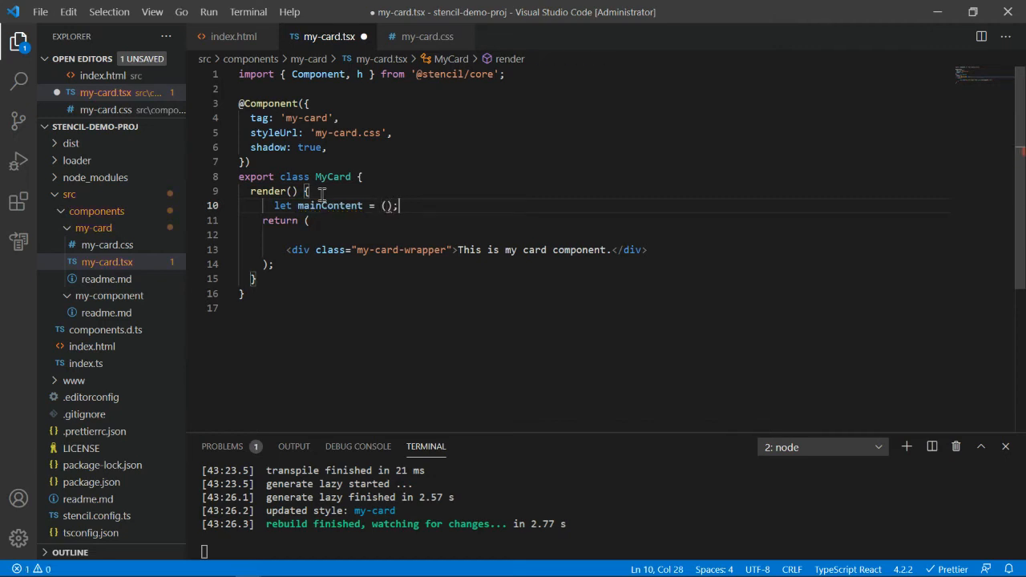
Put the my-card-wrapper div inside mainContent, return mainContent, and save the file.
{"action": "key", "text": "Enter"}
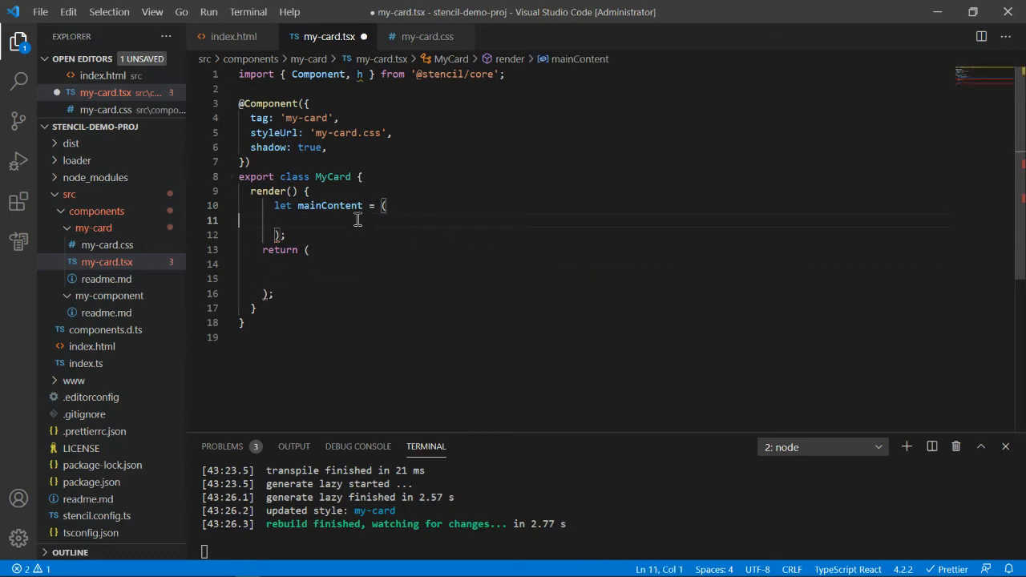
{"action": "type", "text": "<div class=\"my-card-wrapper\">This is my card component.</div>"}
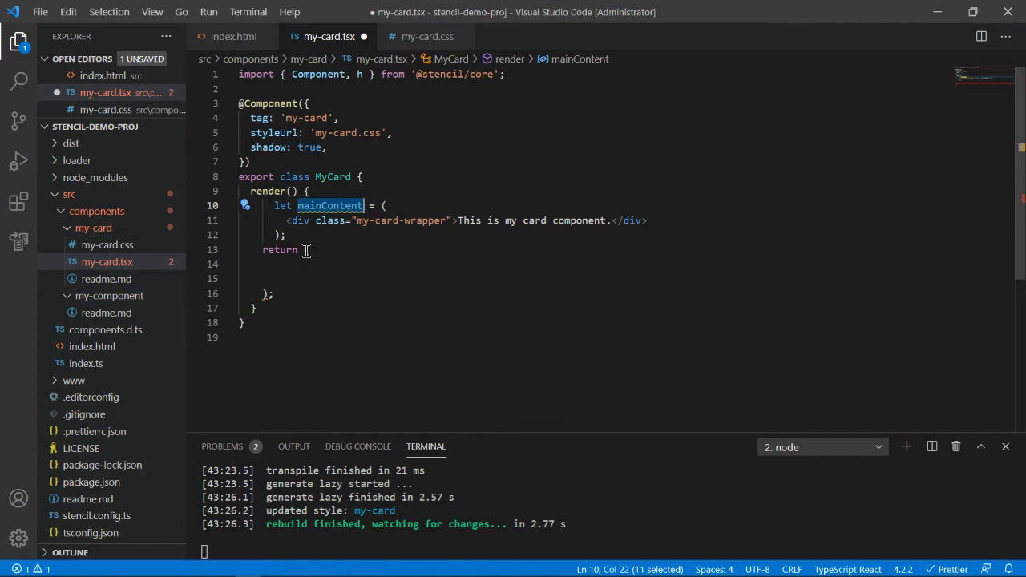
{"action": "type", "text": "mainContent;"}
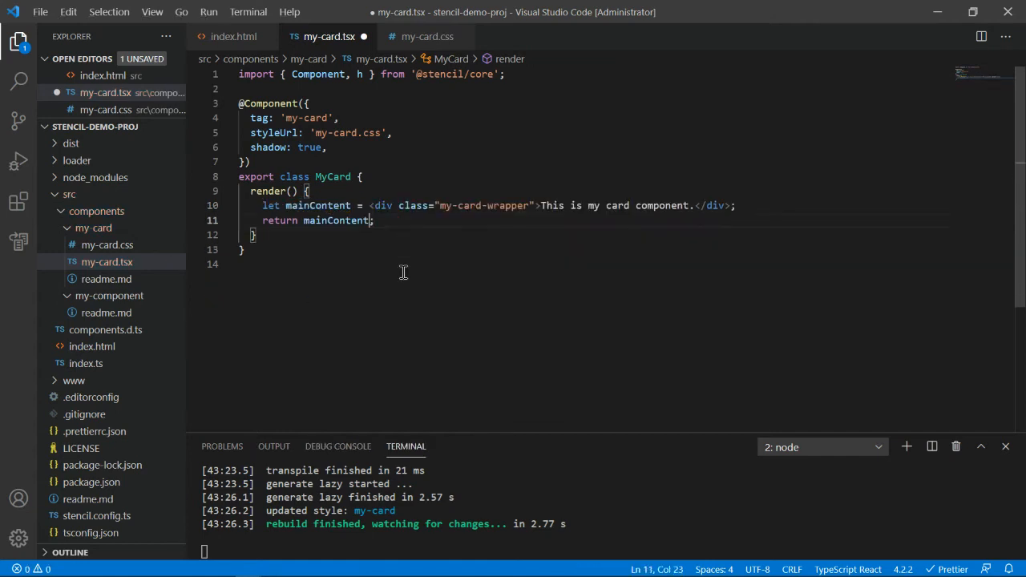
{"action": "key", "text": "ctrl+s"}
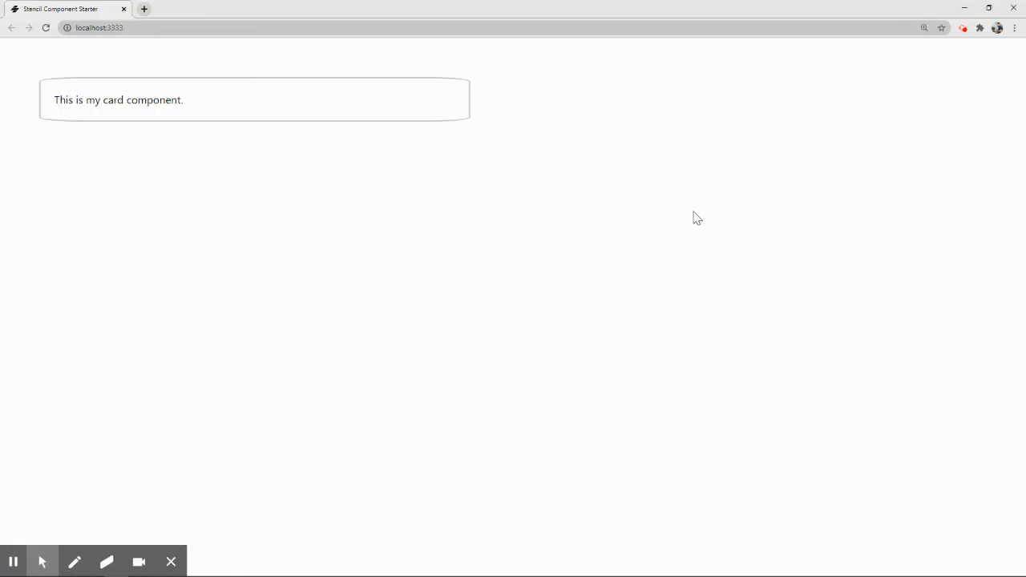
{"action": "mouse_move", "coordinate": [259, 145]}
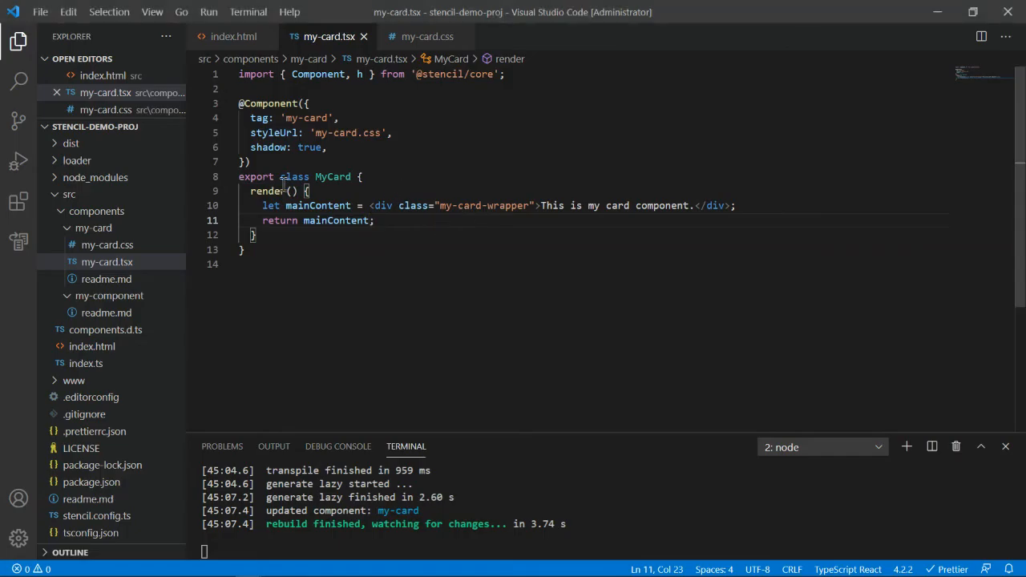
{"action": "double_click", "coordinate": [316, 205]}
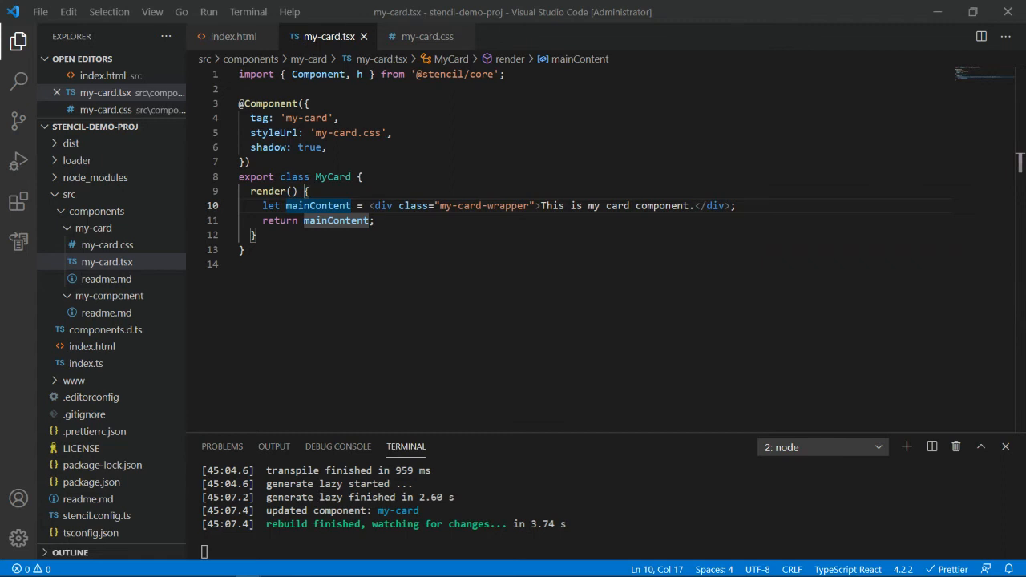
{"action": "mouse_move", "coordinate": [348, 183]}
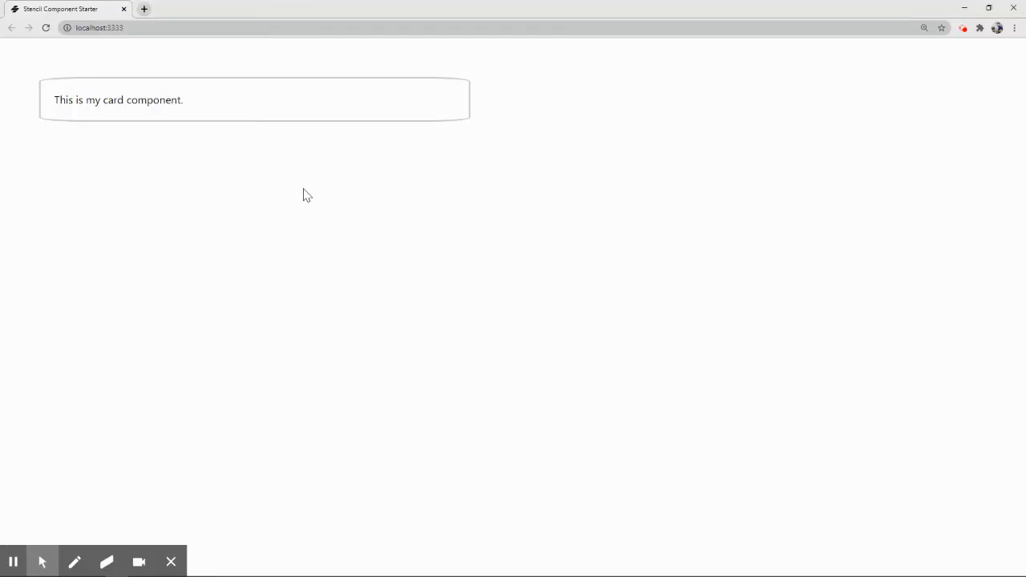
{"action": "mouse_move", "coordinate": [134, 146]}
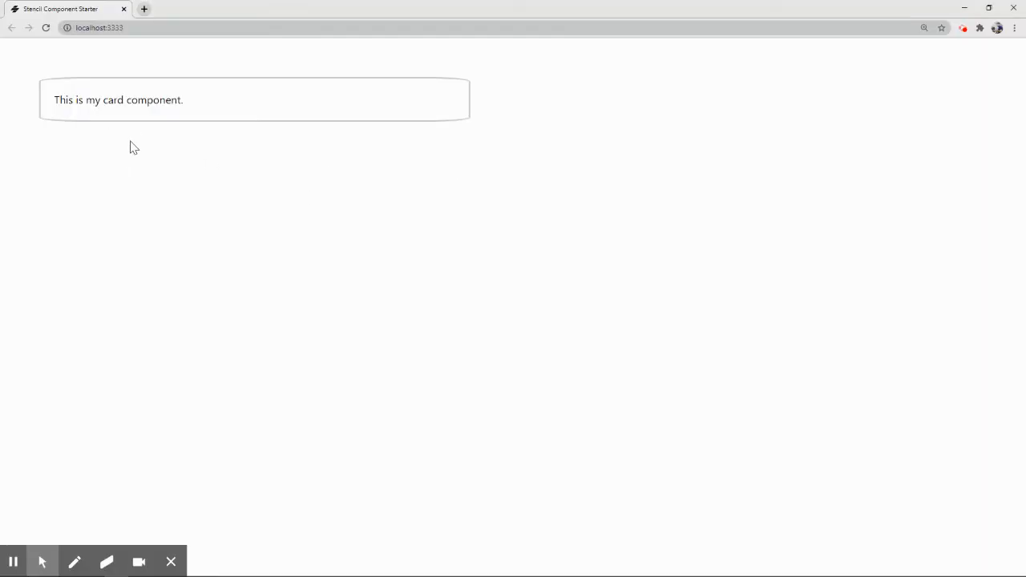
{"action": "mouse_move", "coordinate": [376, 168]}
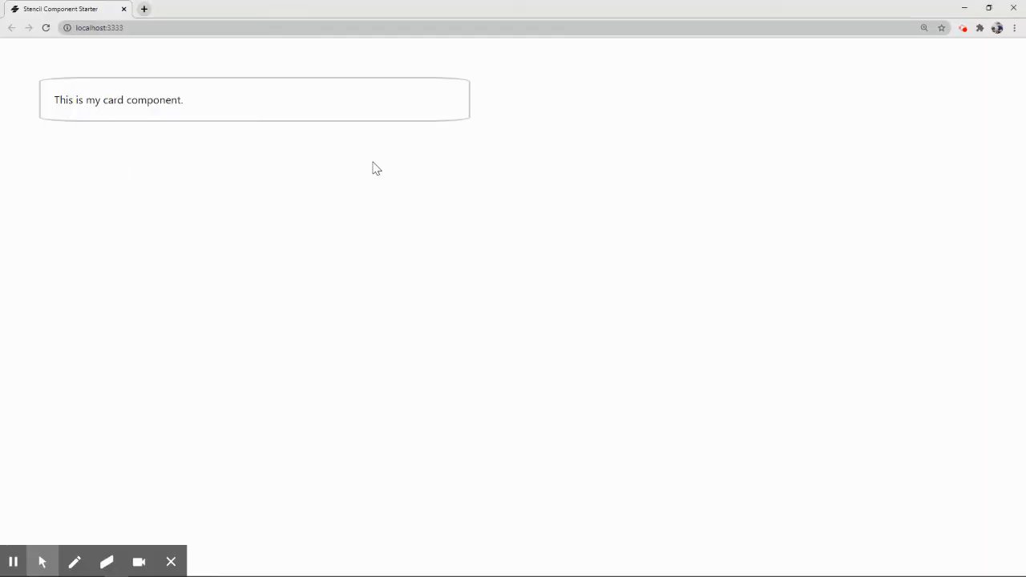
{"action": "mouse_move", "coordinate": [154, 136]}
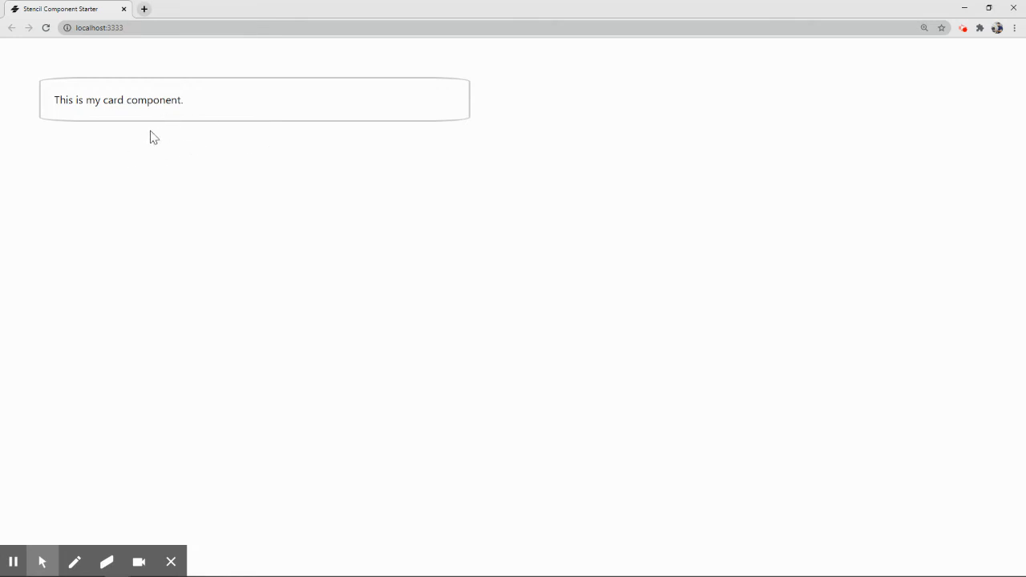
{"action": "mouse_move", "coordinate": [134, 202]}
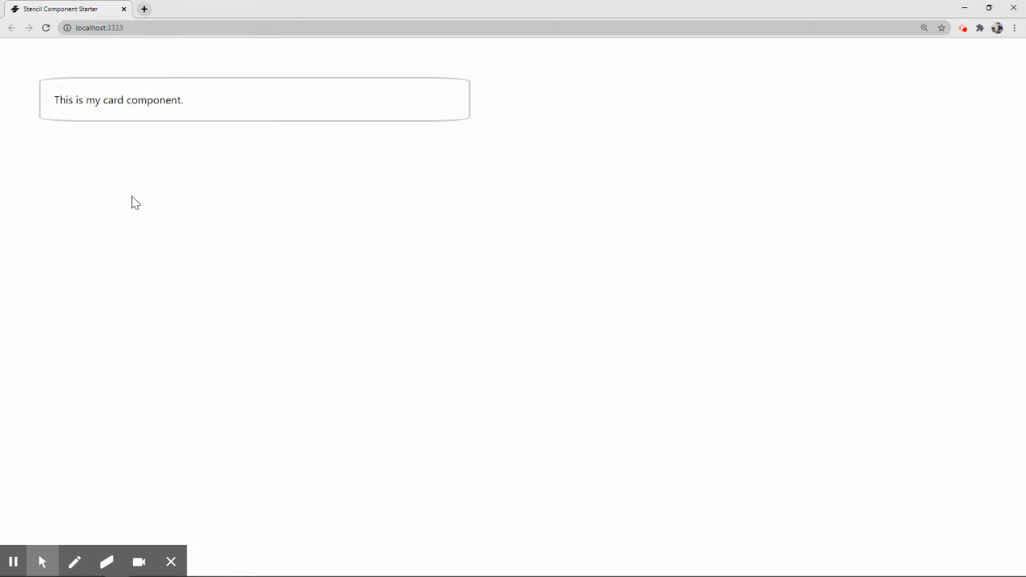
{"action": "mouse_move", "coordinate": [141, 222]}
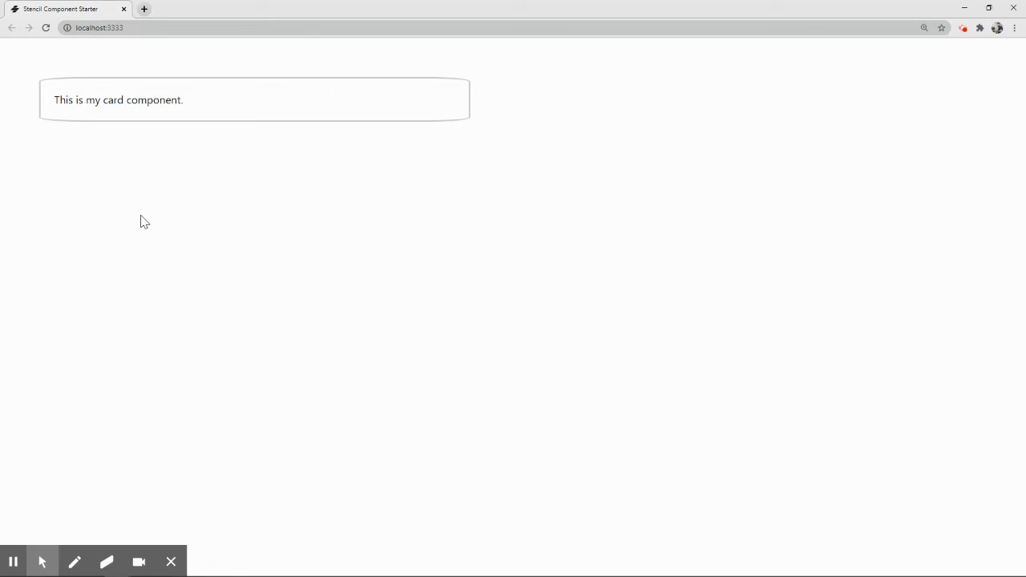
{"action": "mouse_move", "coordinate": [282, 280]}
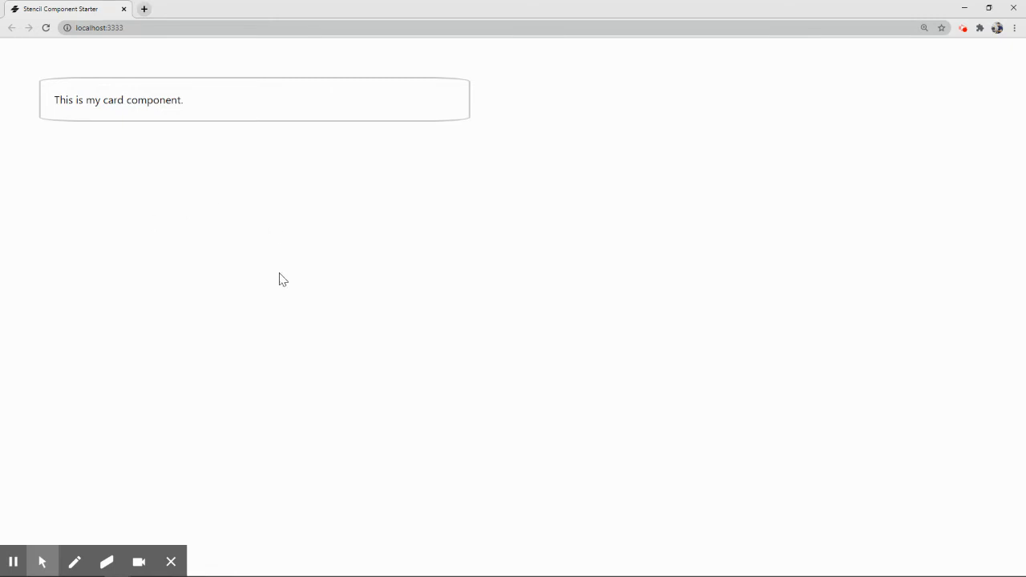
{"action": "mouse_move", "coordinate": [143, 149]}
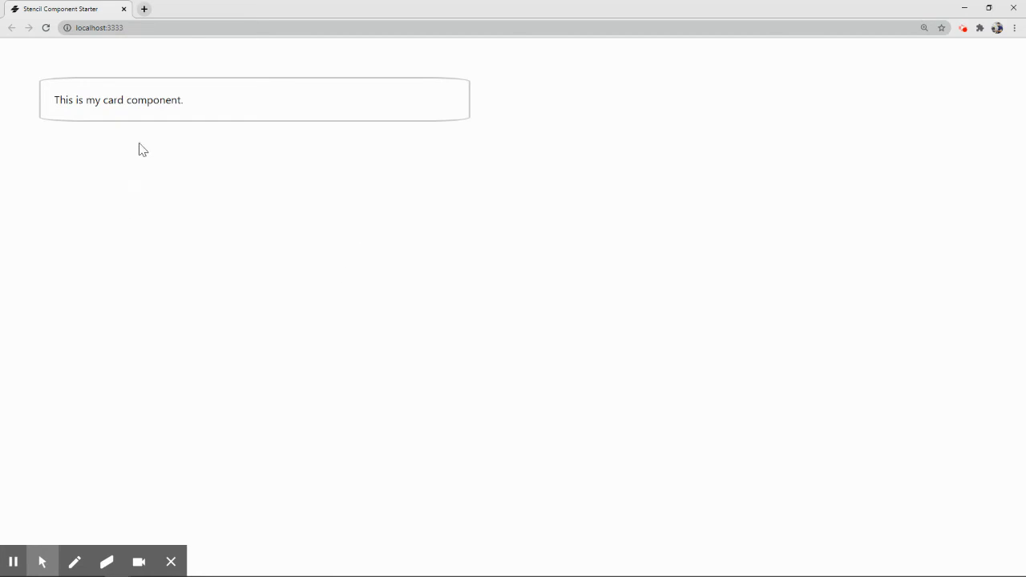
{"action": "mouse_move", "coordinate": [168, 235]}
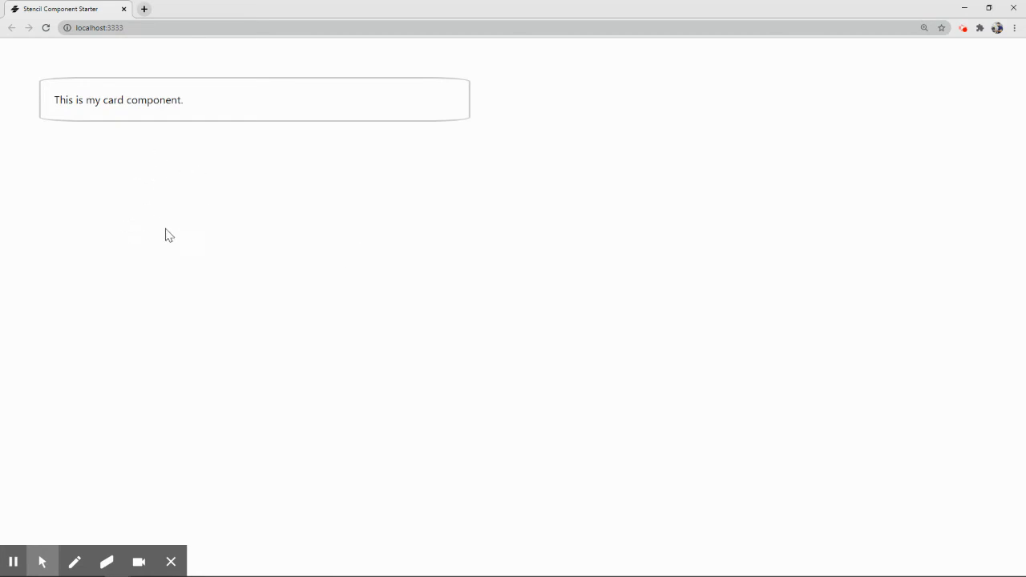
{"action": "mouse_move", "coordinate": [148, 176]}
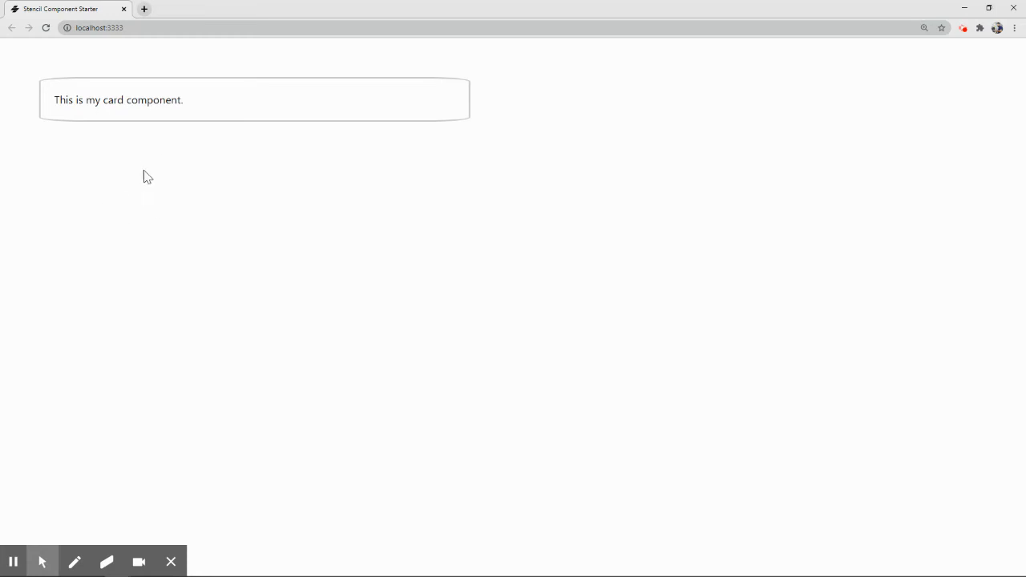
{"action": "mouse_move", "coordinate": [216, 203]}
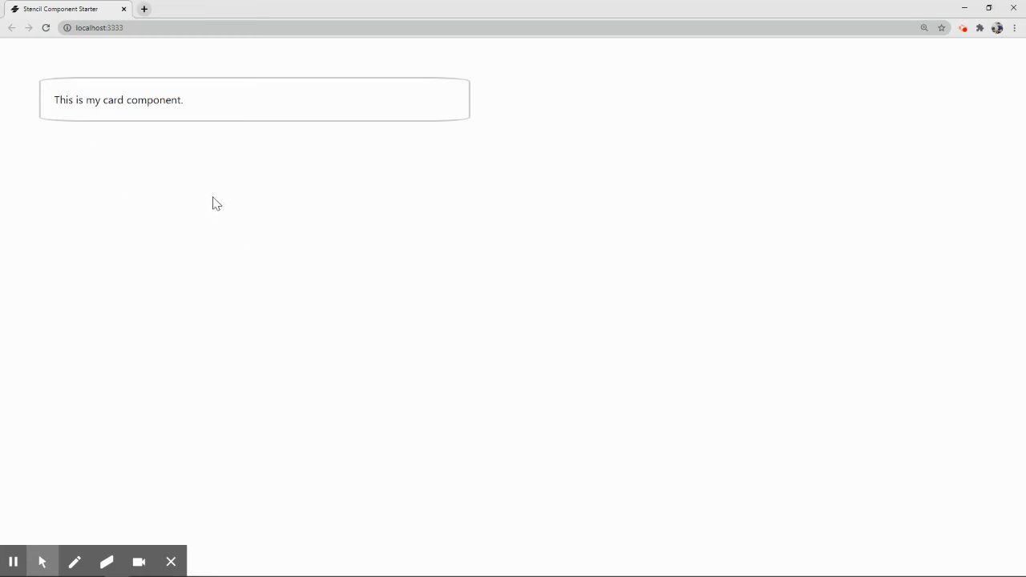
{"action": "mouse_move", "coordinate": [270, 84]}
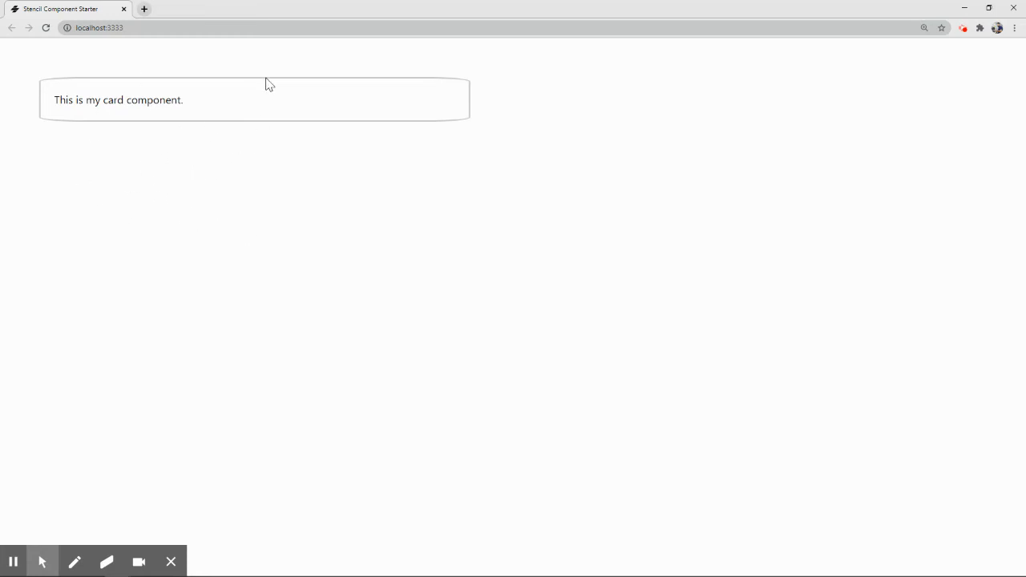
{"action": "mouse_move", "coordinate": [334, 145]}
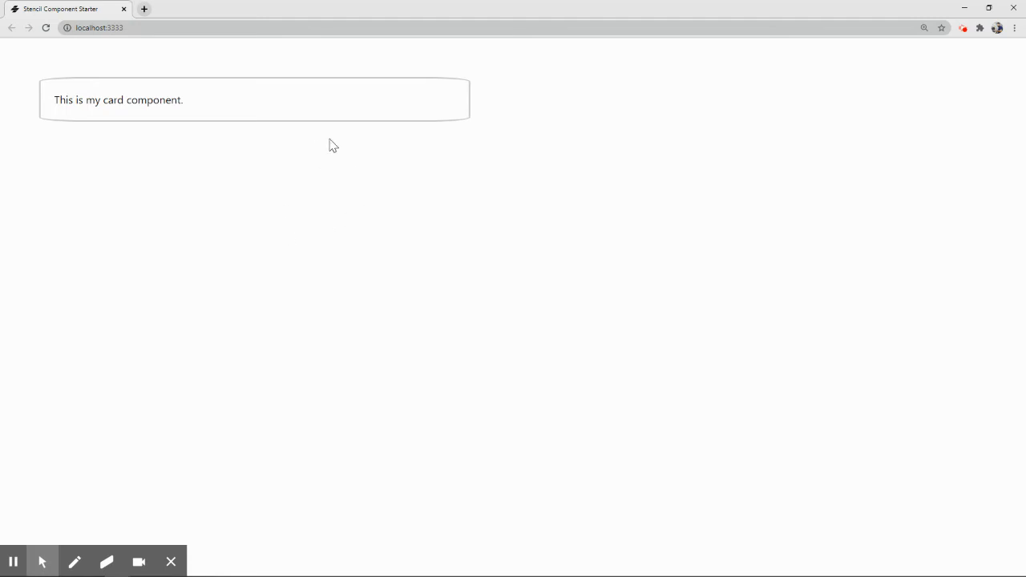
{"action": "mouse_move", "coordinate": [322, 179]}
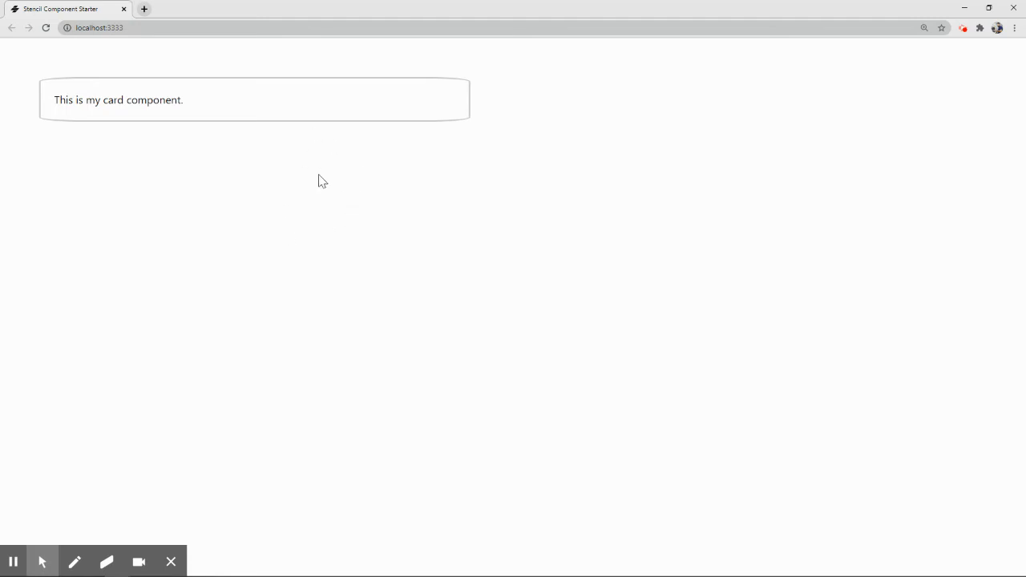
{"action": "mouse_move", "coordinate": [692, 166]}
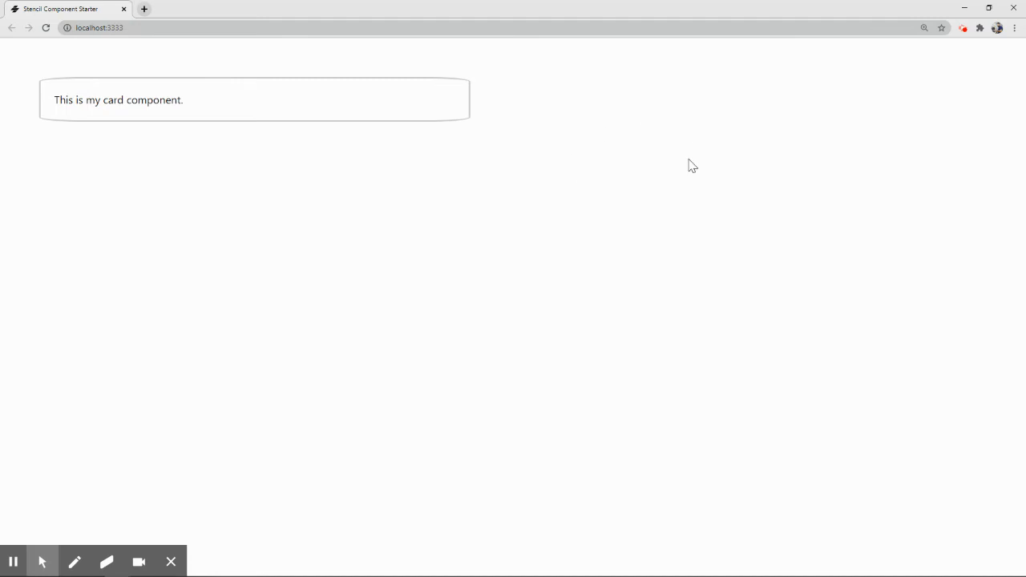
{"action": "mouse_move", "coordinate": [646, 118]}
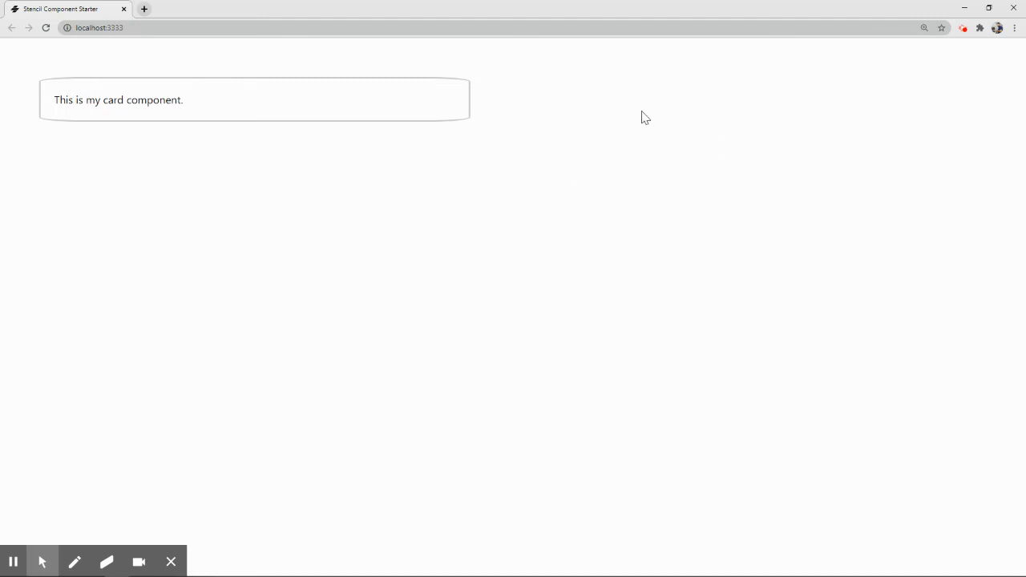
{"action": "mouse_move", "coordinate": [521, 146]}
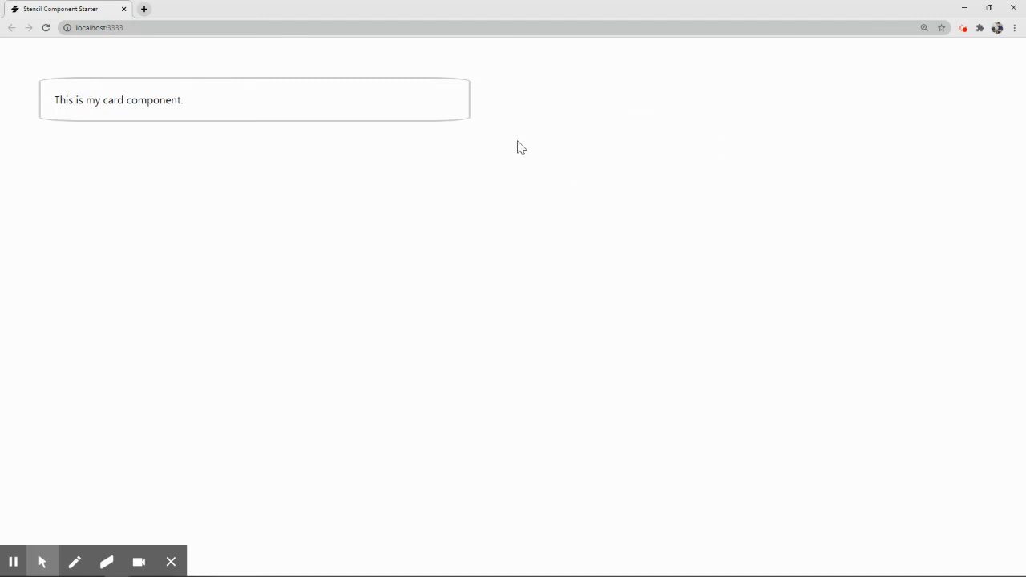
{"action": "mouse_move", "coordinate": [236, 117]}
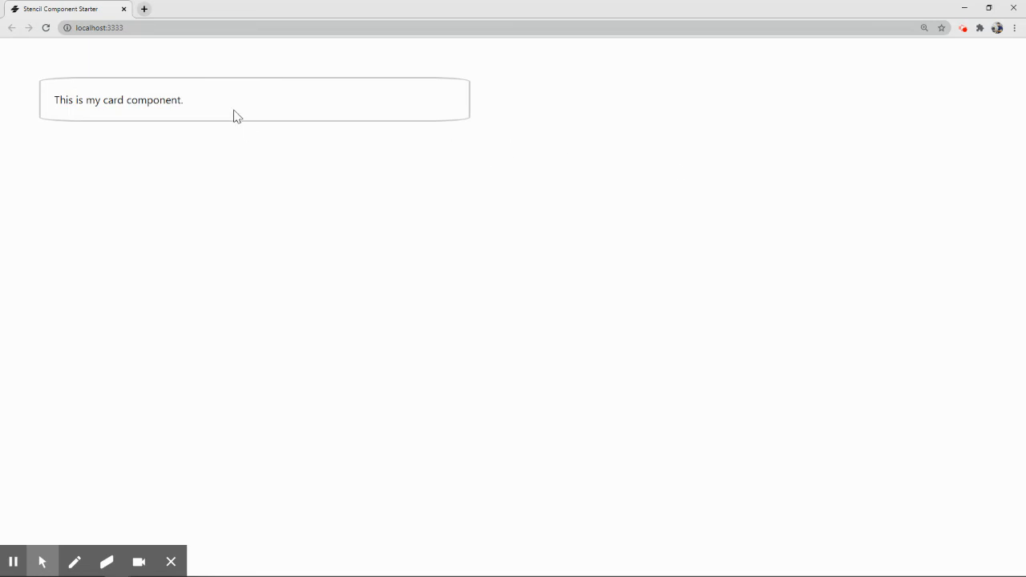
{"action": "mouse_move", "coordinate": [236, 190]}
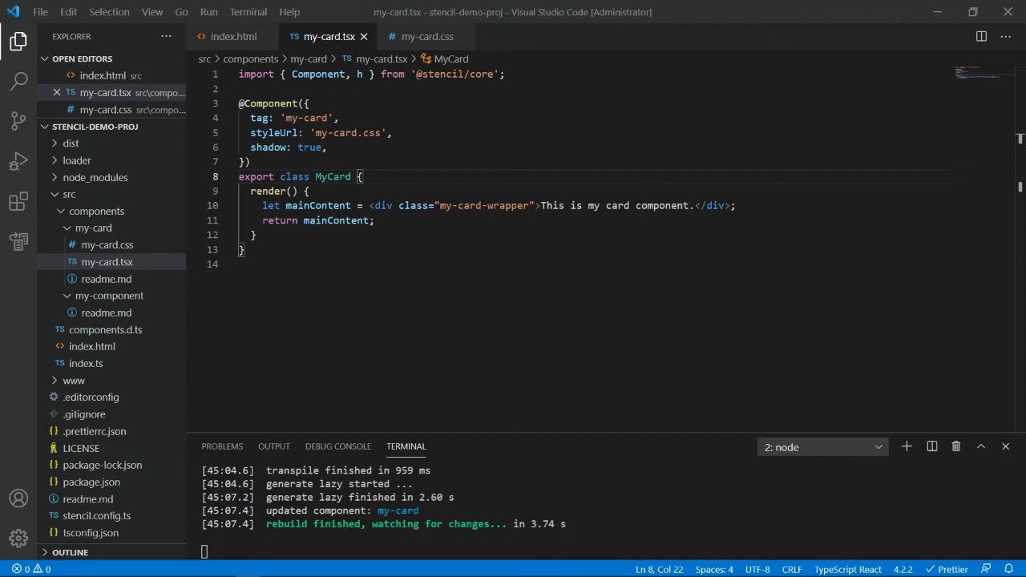
Paste a reactContent block with 'Hello, from React' and a Get React Users button into render().
{"action": "left_click", "coordinate": [348, 191]}
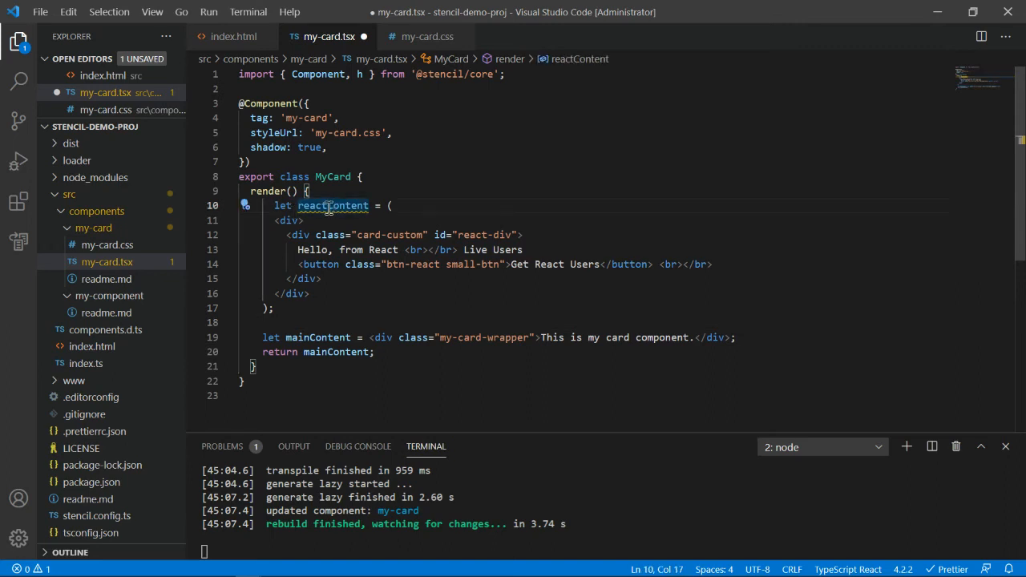
{"action": "left_click", "coordinate": [282, 205]}
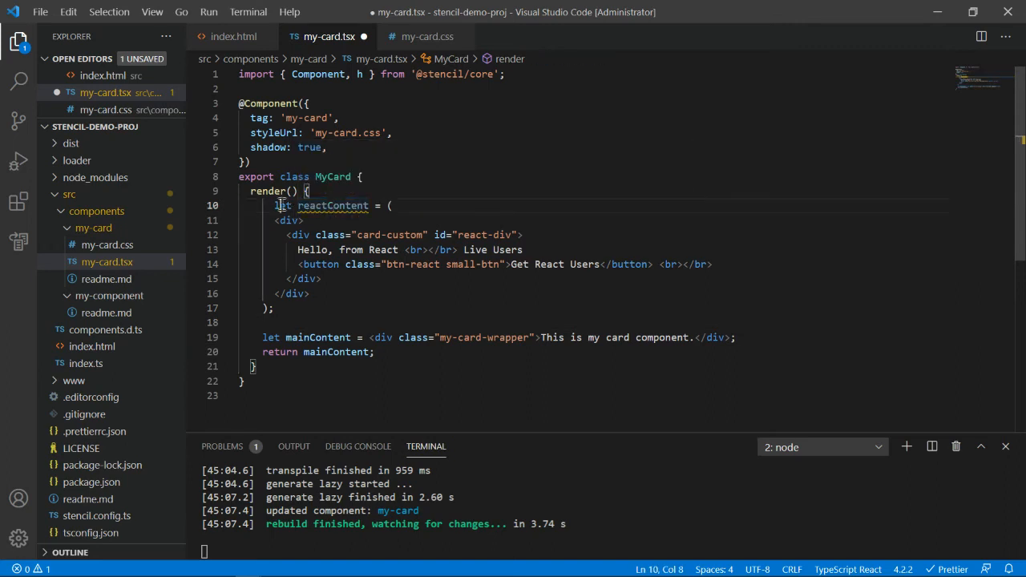
{"action": "mouse_move", "coordinate": [417, 168]}
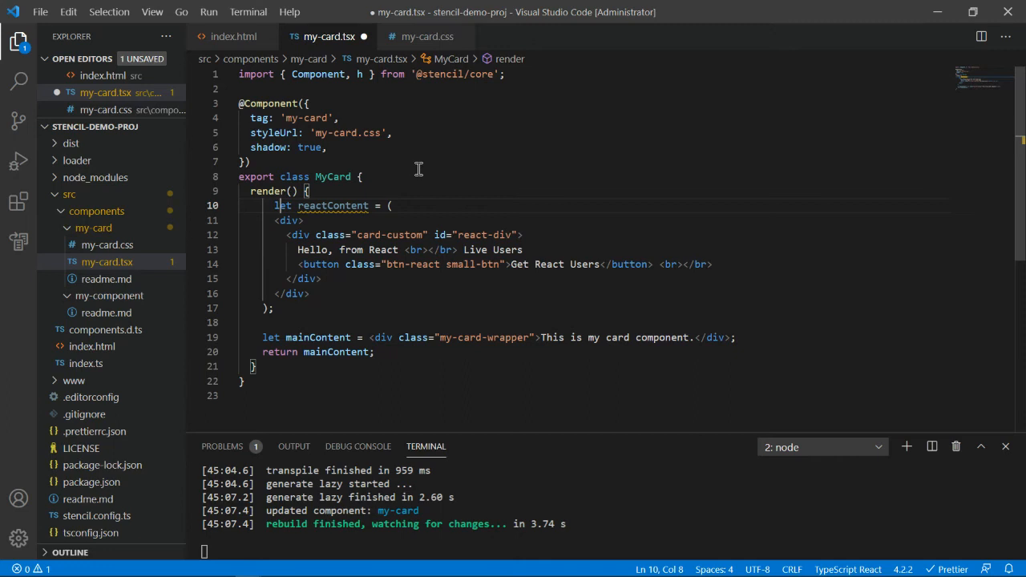
{"action": "mouse_move", "coordinate": [348, 206]}
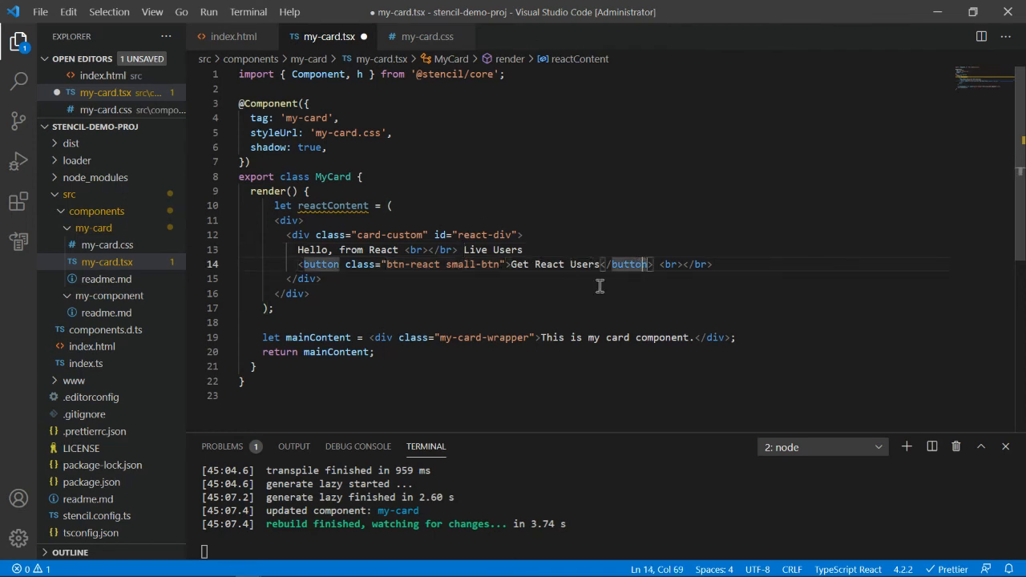
{"action": "mouse_move", "coordinate": [629, 264]}
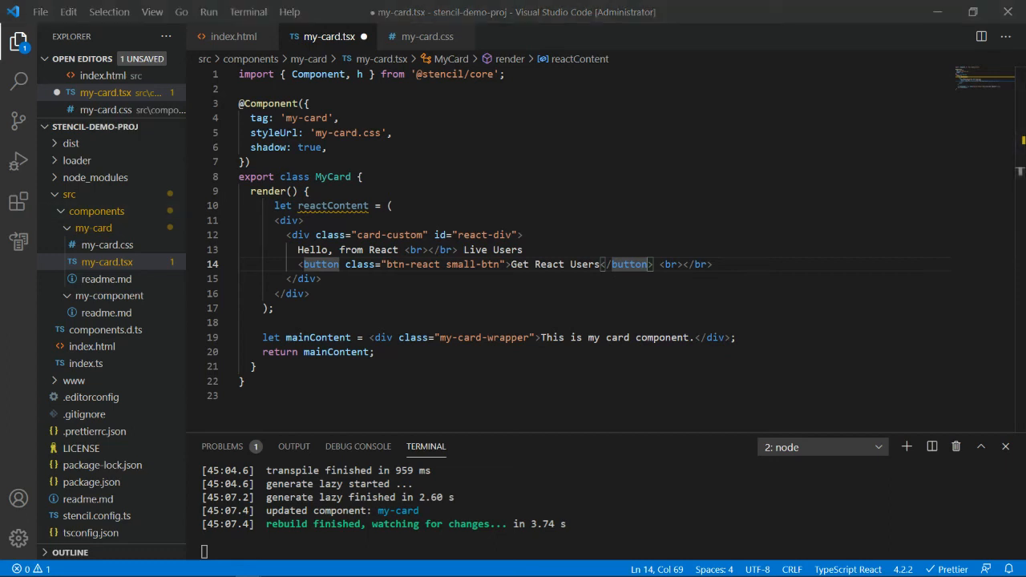
Paste a stencilContent block with 'Hello, from Stencil' and a Get Stencil Users button below reactContent.
{"action": "left_click", "coordinate": [305, 308]}
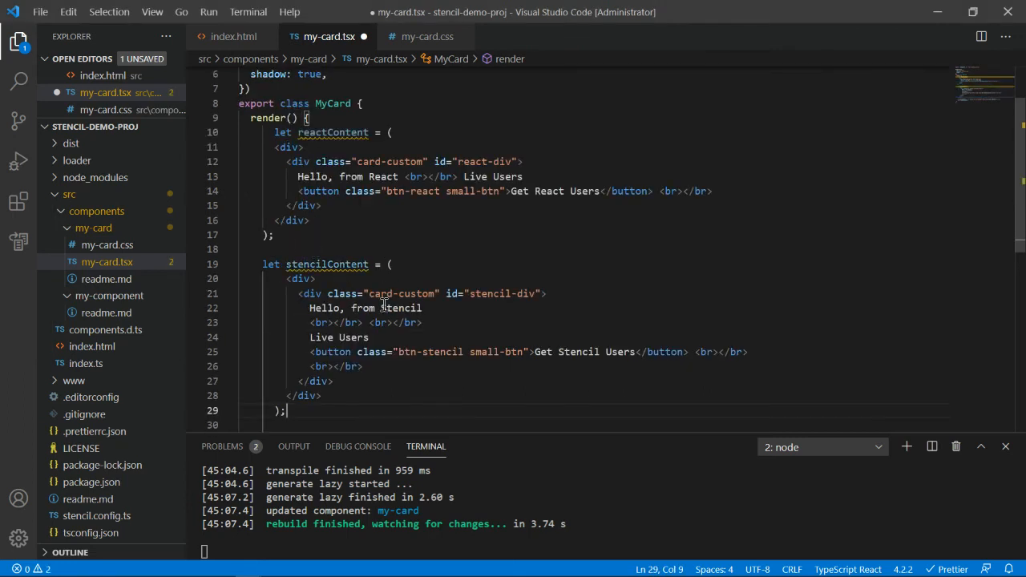
{"action": "left_click", "coordinate": [311, 293]}
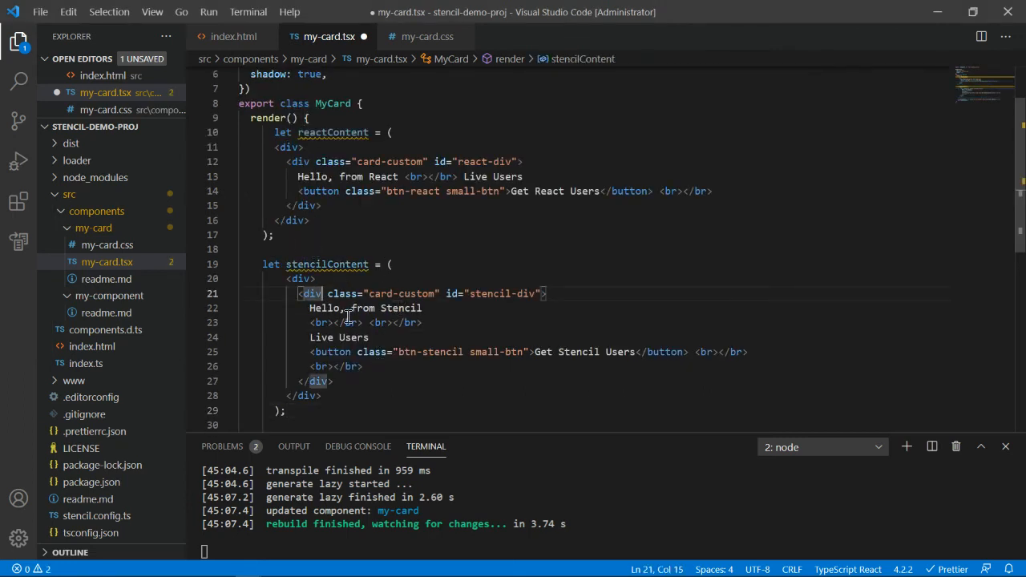
{"action": "scroll", "scroll_direction": "down", "scroll_amount": 3}
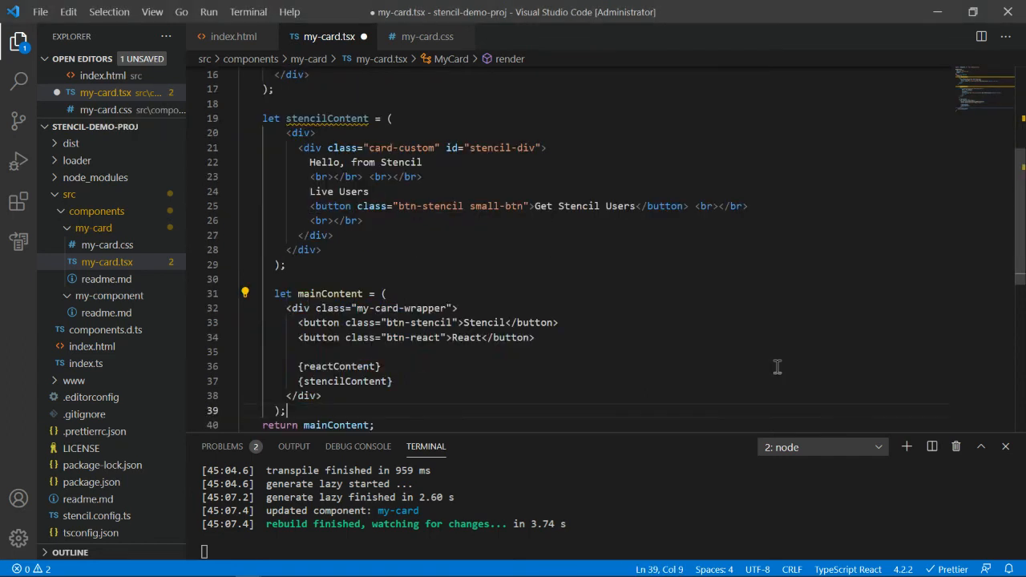
Make mainContent wrap Stencil and React buttons, {reactContent} and {stencilContent}, then save.
{"action": "scroll", "scroll_direction": "down", "scroll_amount": 3}
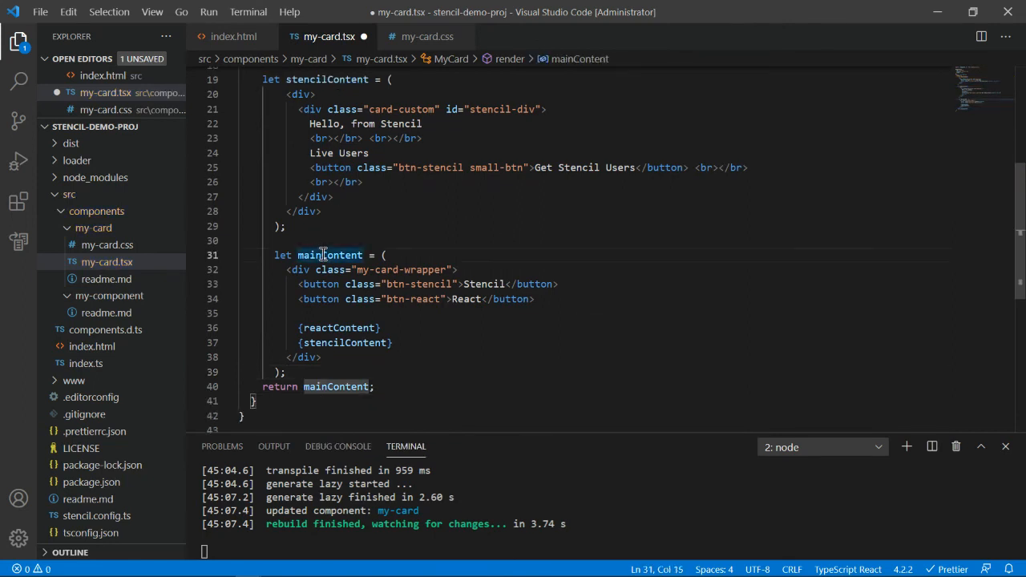
{"action": "left_click", "coordinate": [296, 269]}
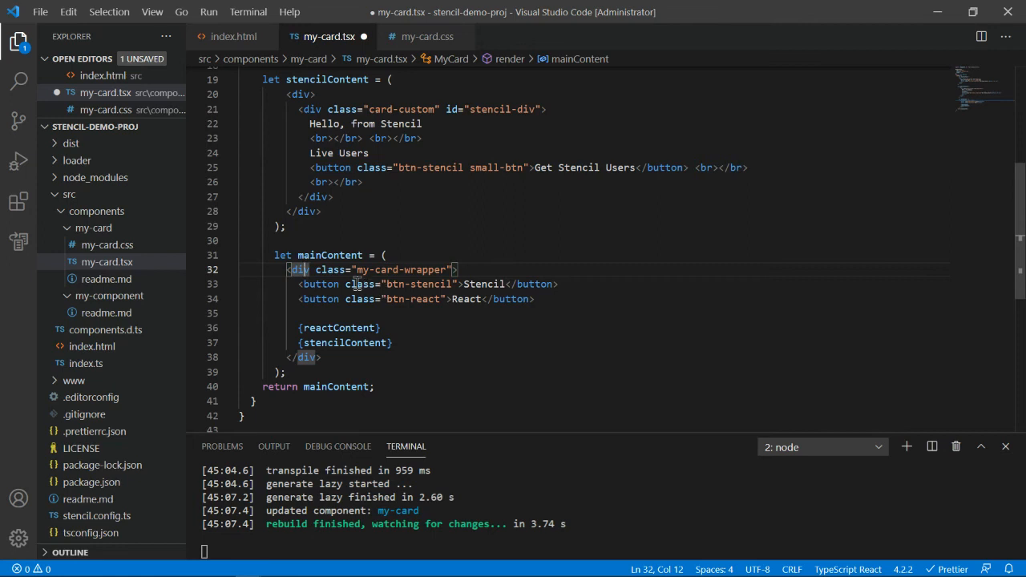
{"action": "left_click", "coordinate": [457, 299]}
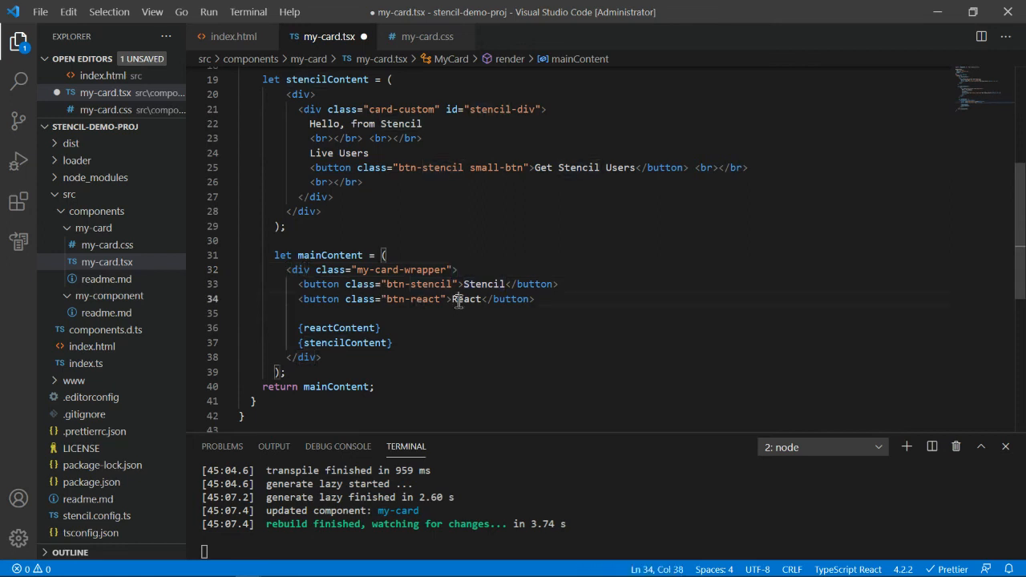
{"action": "double_click", "coordinate": [465, 299]}
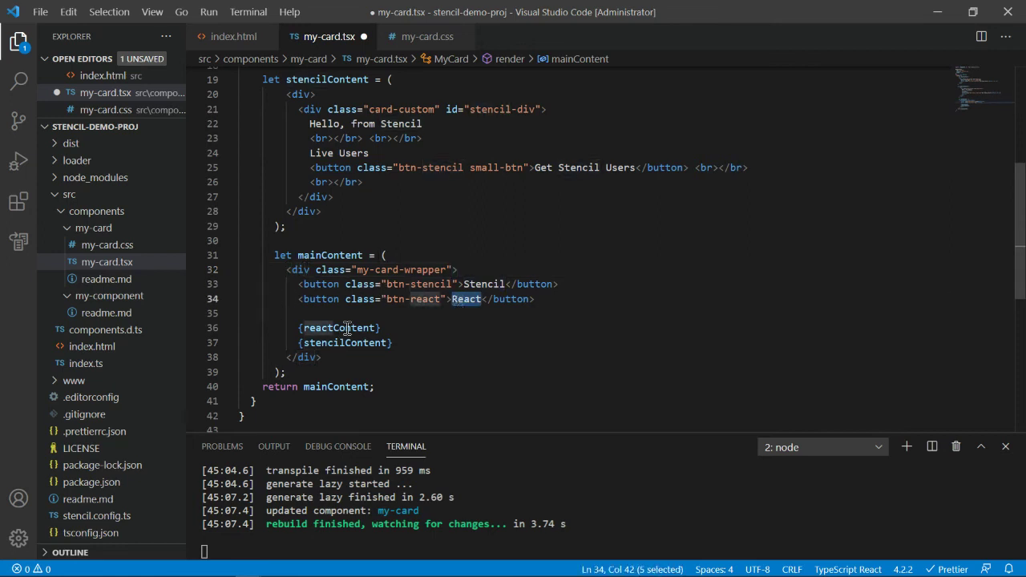
{"action": "left_click", "coordinate": [340, 327]}
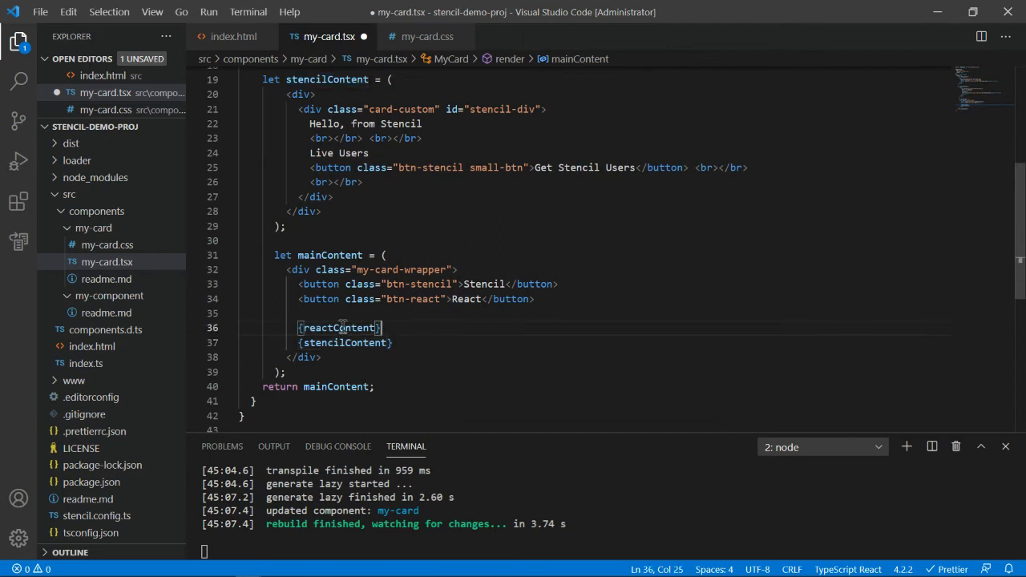
{"action": "double_click", "coordinate": [338, 328]}
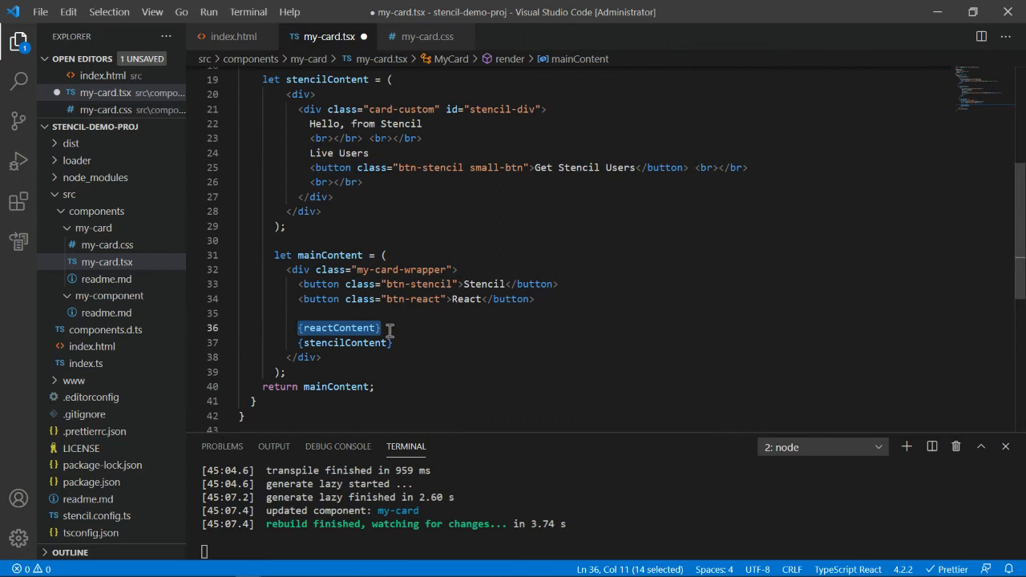
{"action": "left_click", "coordinate": [342, 387]}
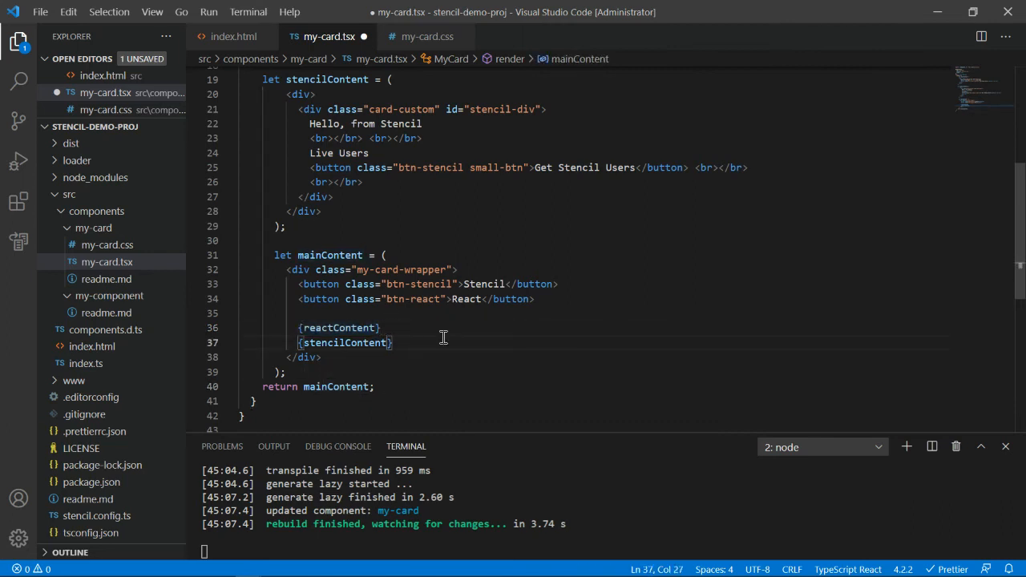
{"action": "key", "text": "ctrl+s"}
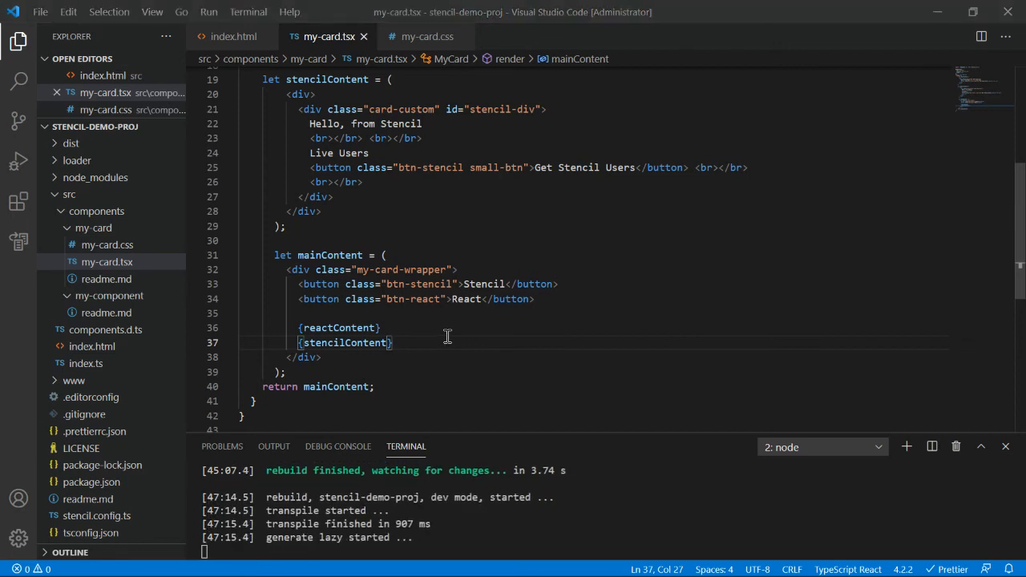
Switch to Chrome to view the card with Stencil/React buttons and both Hello sections.
{"action": "key", "text": "alt+tab"}
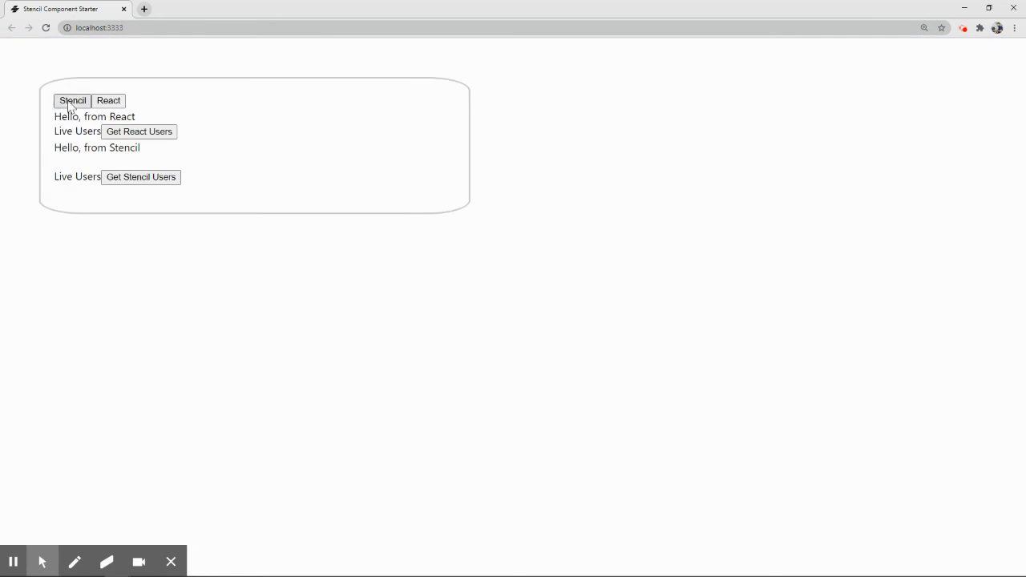
{"action": "mouse_move", "coordinate": [348, 259]}
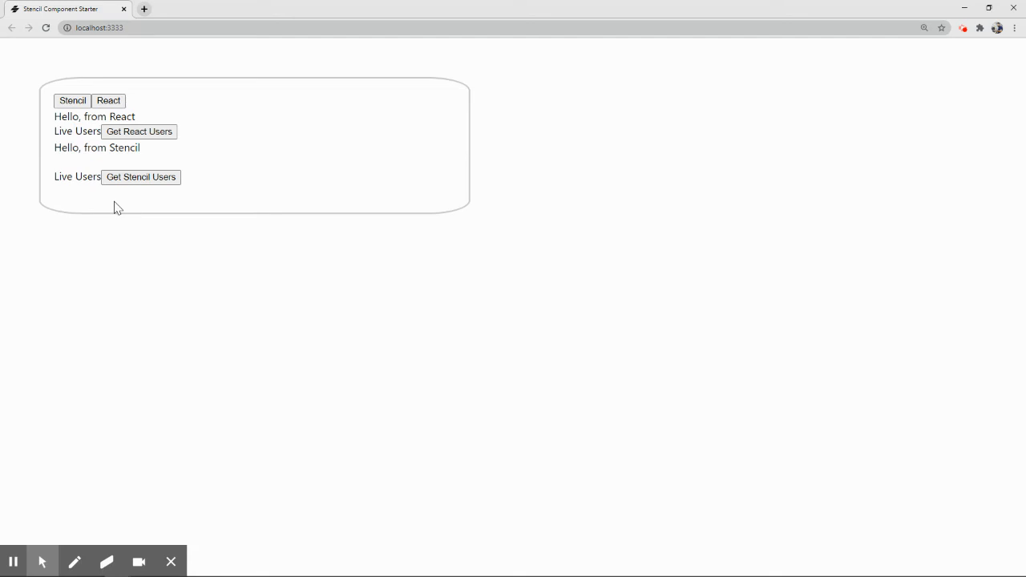
{"action": "mouse_move", "coordinate": [223, 158]}
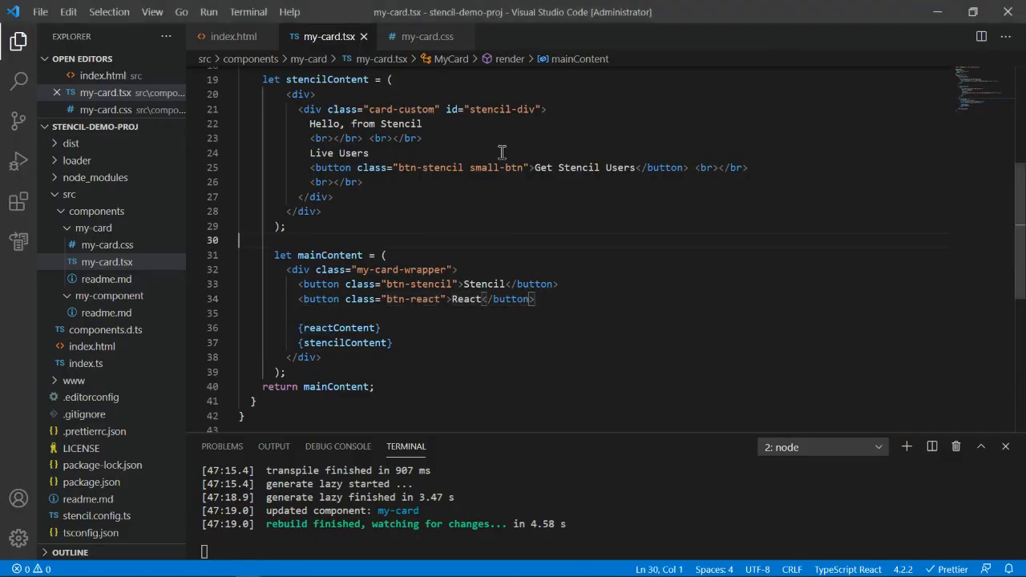
Add bordered .card-custom, blue button and red .btn-react rules to my-card.css and save.
{"action": "left_click", "coordinate": [427, 36]}
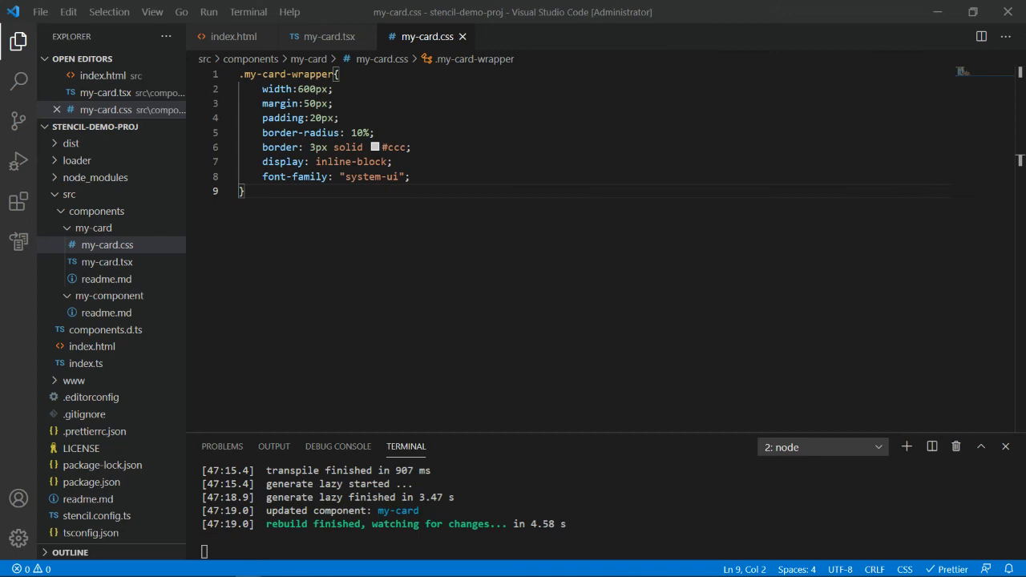
{"action": "mouse_move", "coordinate": [414, 225]}
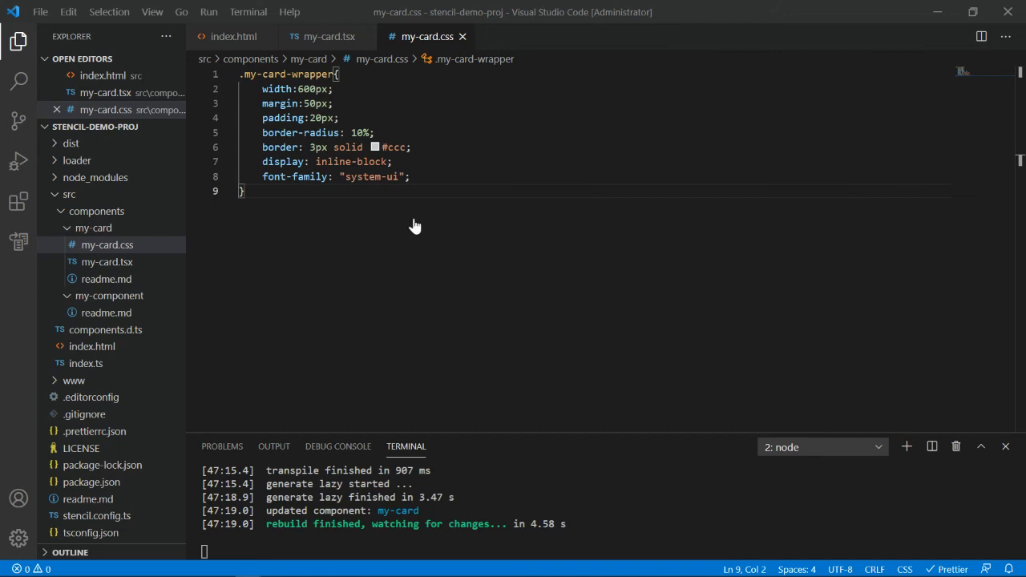
{"action": "key", "text": "Enter"}
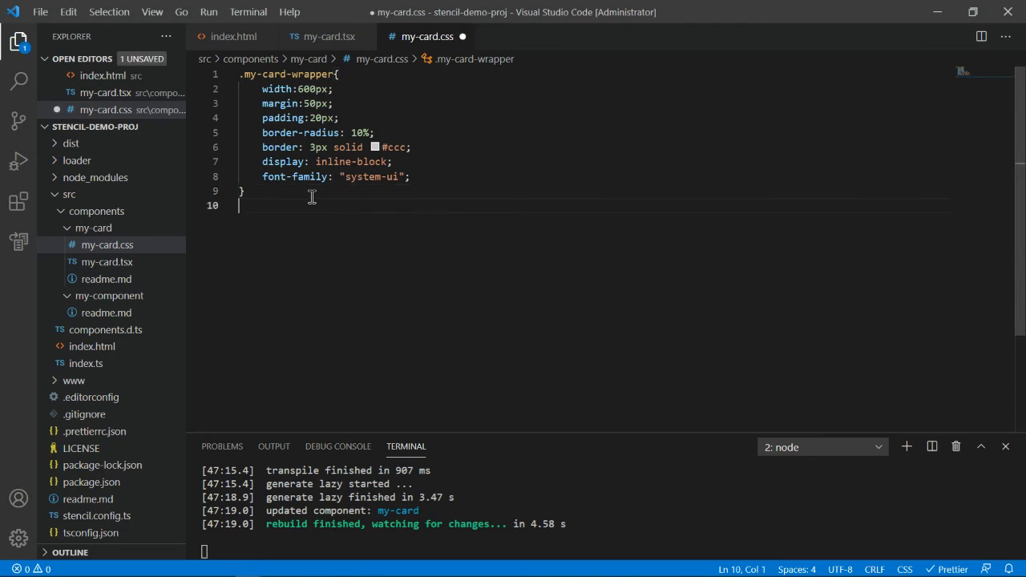
{"action": "left_click", "coordinate": [325, 36]}
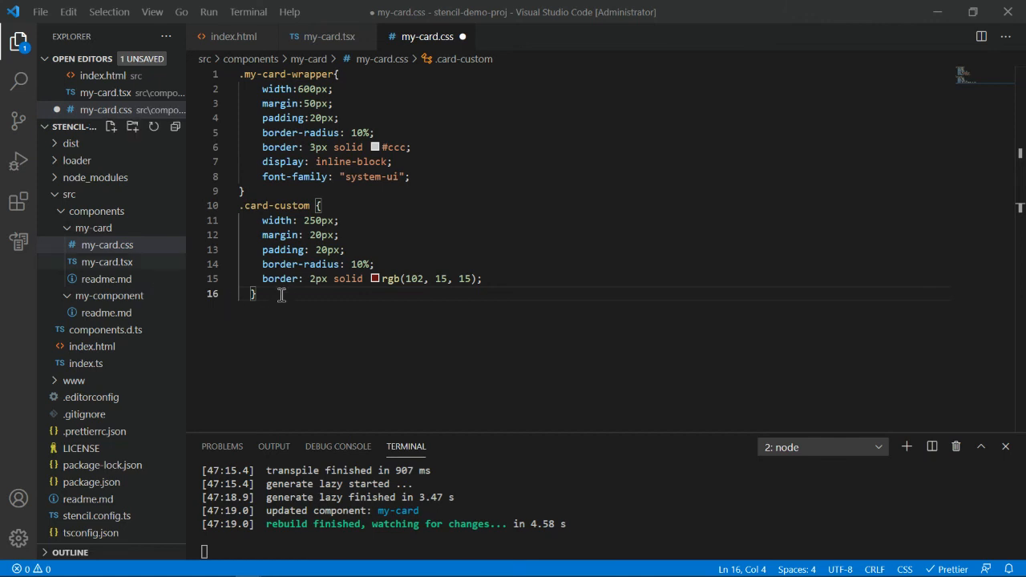
{"action": "key", "text": "Enter"}
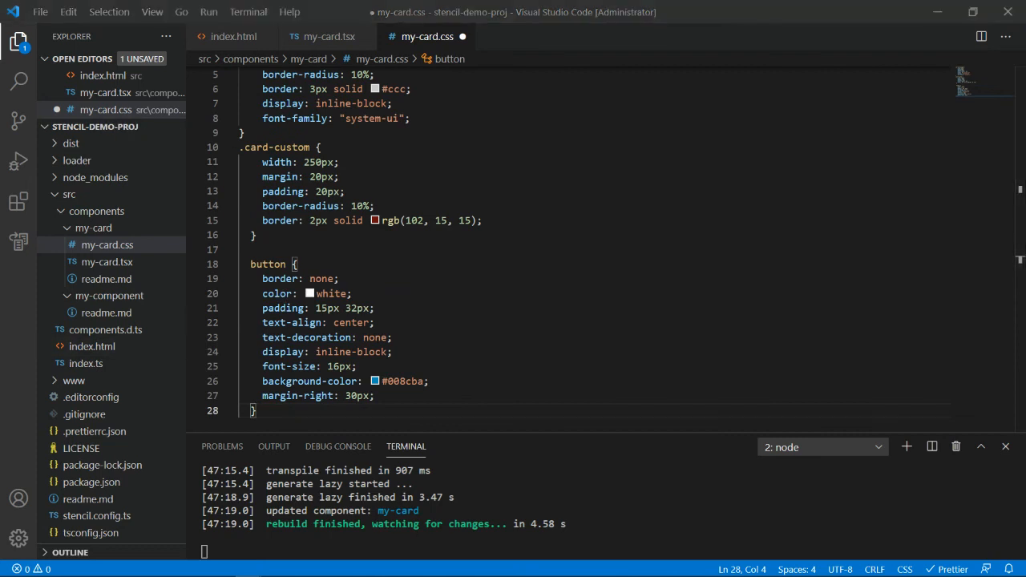
{"action": "key", "text": "Enter"}
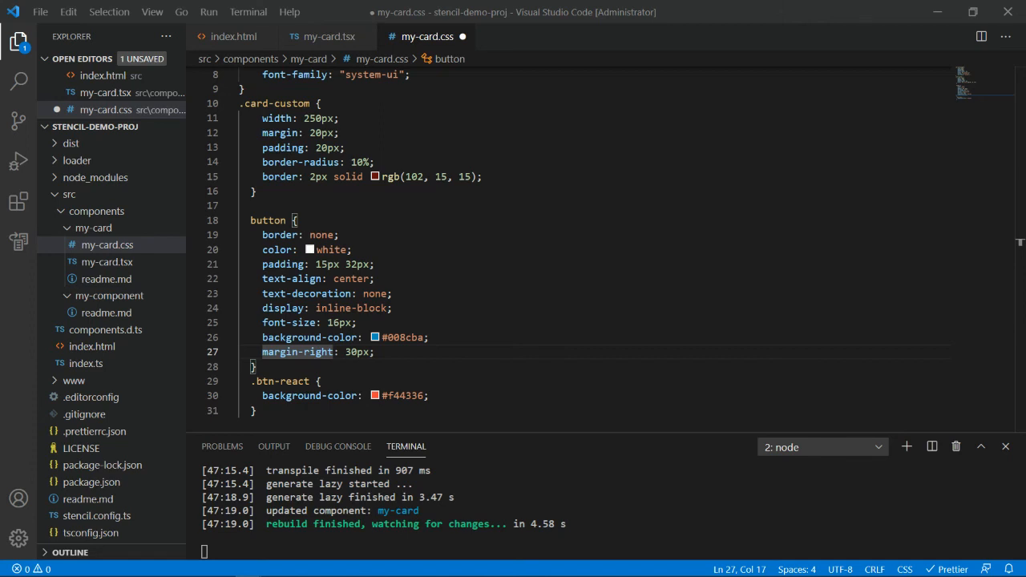
{"action": "mouse_move", "coordinate": [479, 241]}
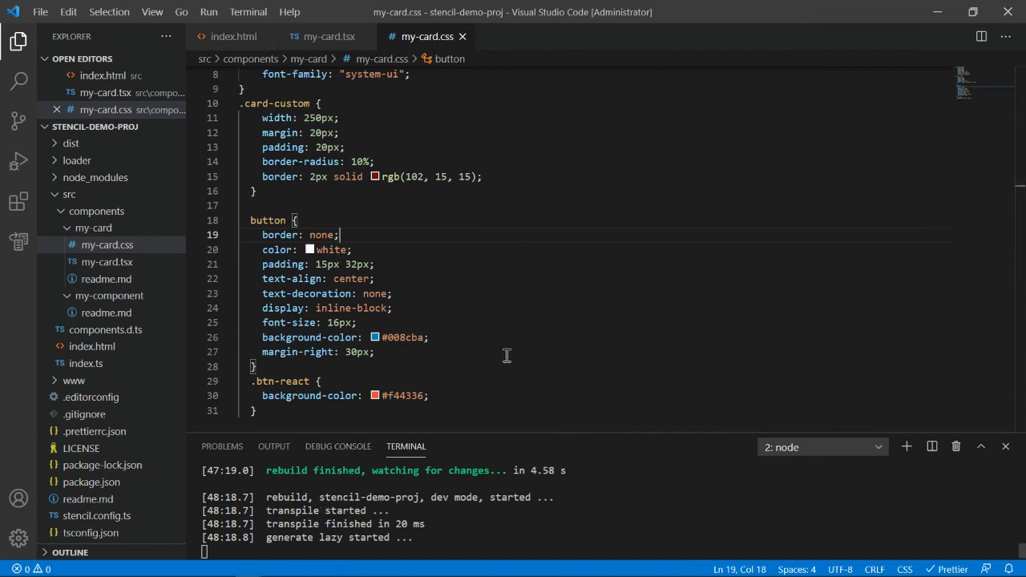
{"action": "left_click", "coordinate": [324, 37]}
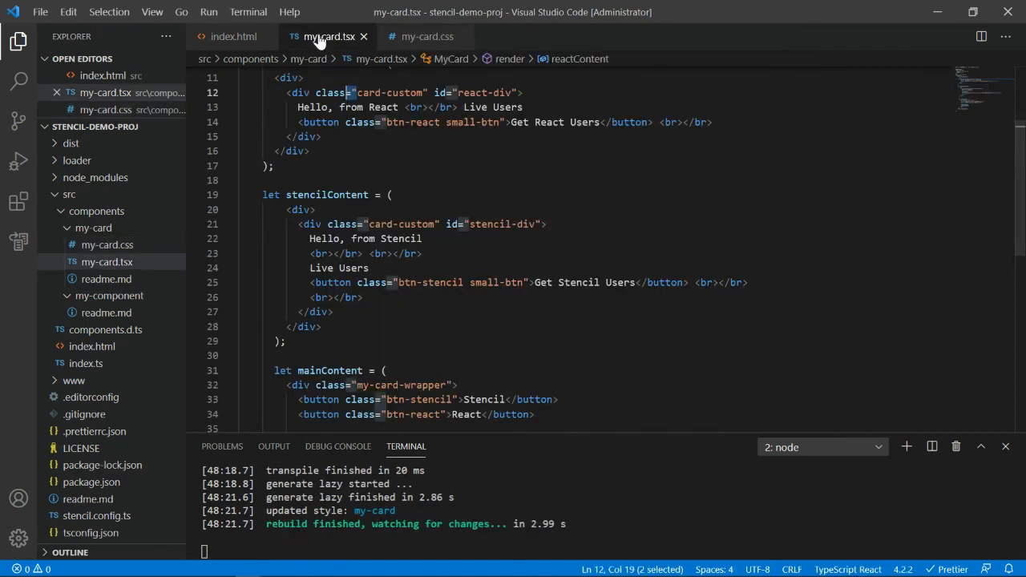
{"action": "scroll", "scroll_direction": "up", "scroll_amount": 3}
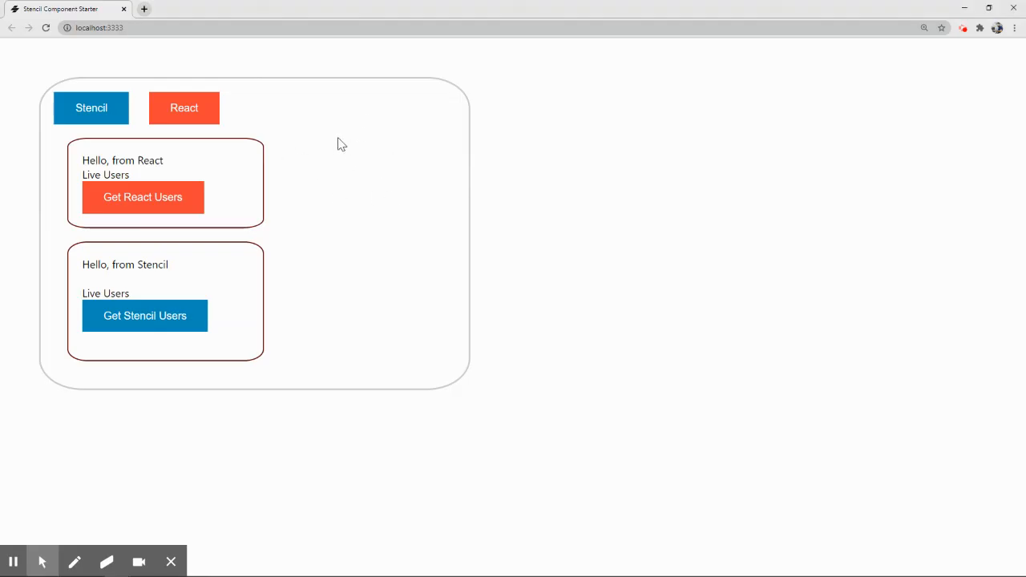
{"action": "mouse_move", "coordinate": [99, 156]}
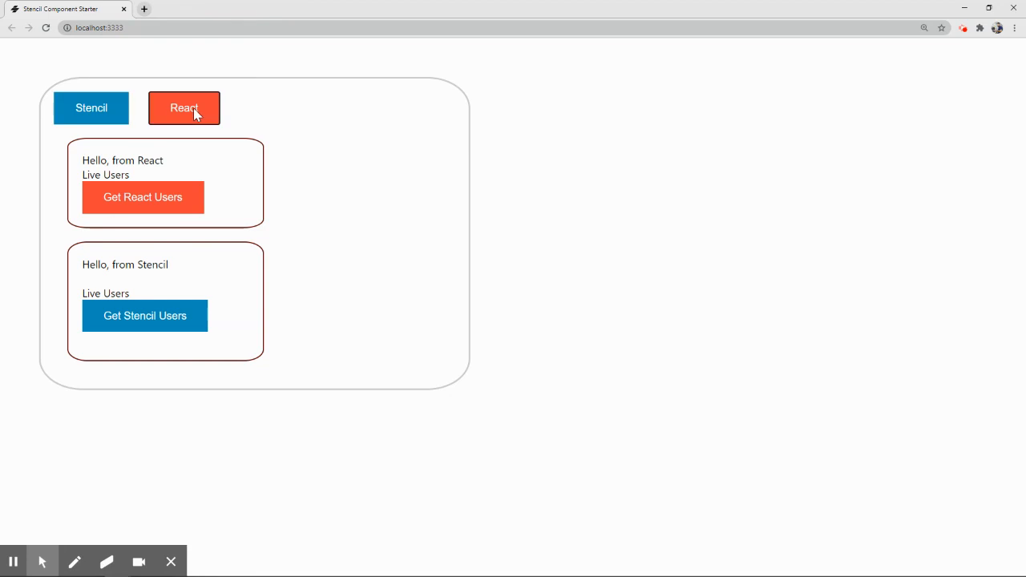
{"action": "mouse_move", "coordinate": [205, 110]}
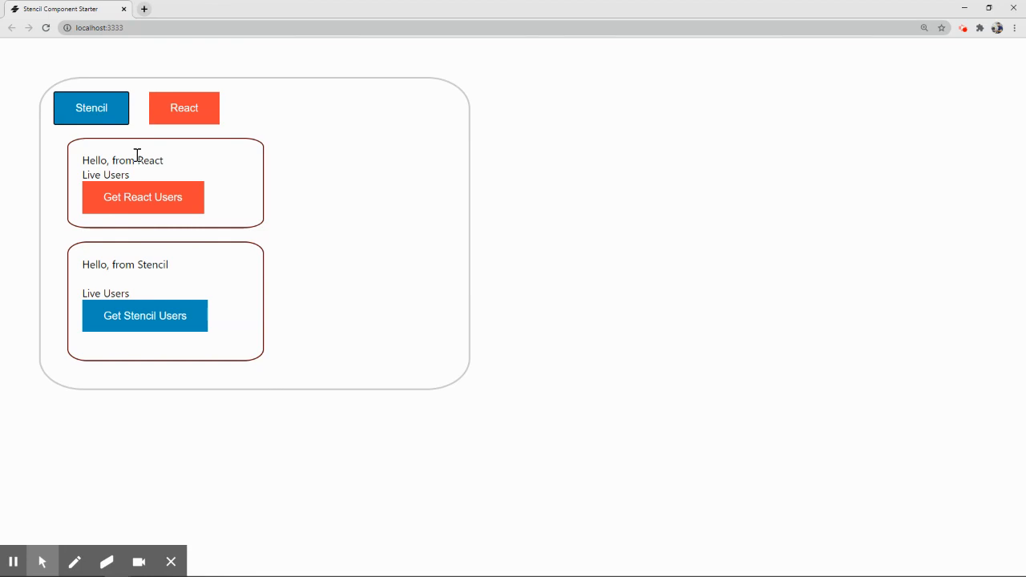
{"action": "mouse_move", "coordinate": [132, 307]}
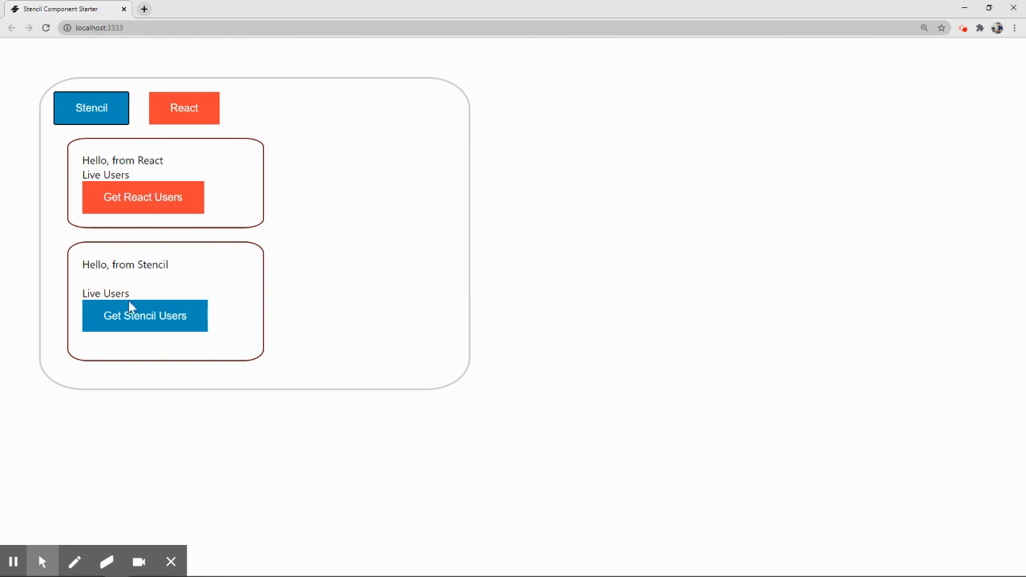
{"action": "mouse_move", "coordinate": [108, 298]}
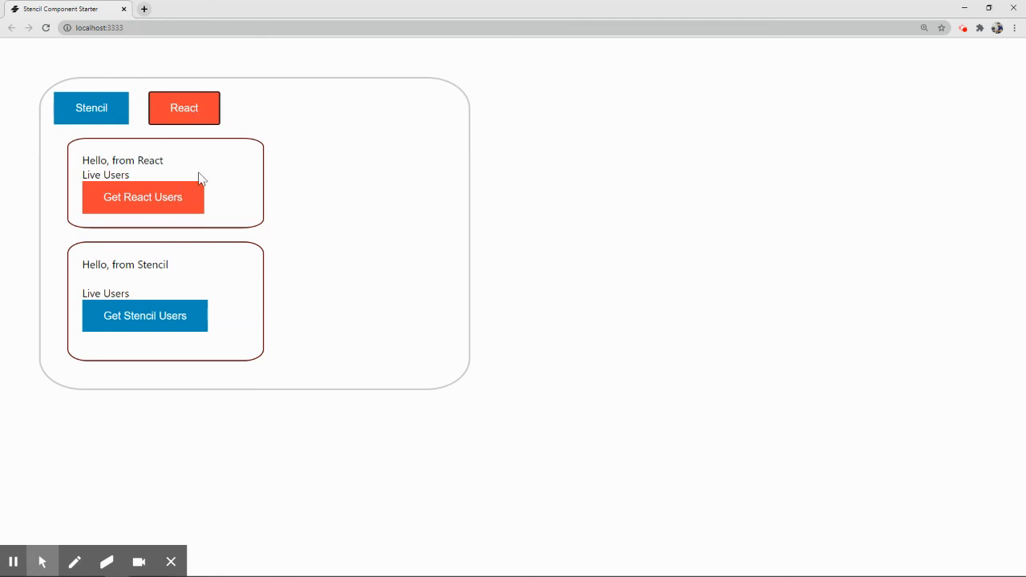
{"action": "mouse_move", "coordinate": [192, 178]}
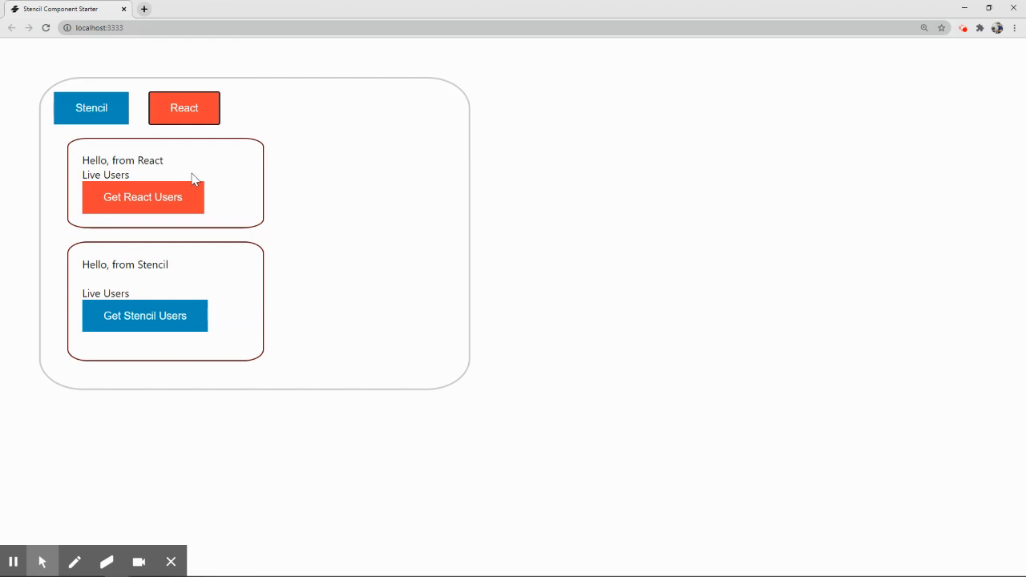
{"action": "mouse_move", "coordinate": [225, 286]}
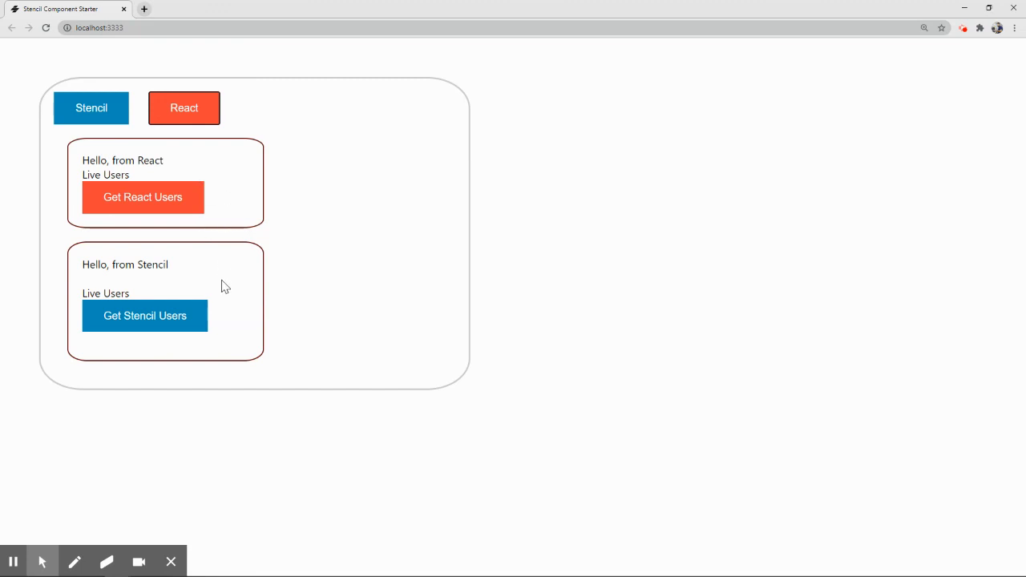
{"action": "mouse_move", "coordinate": [250, 273]}
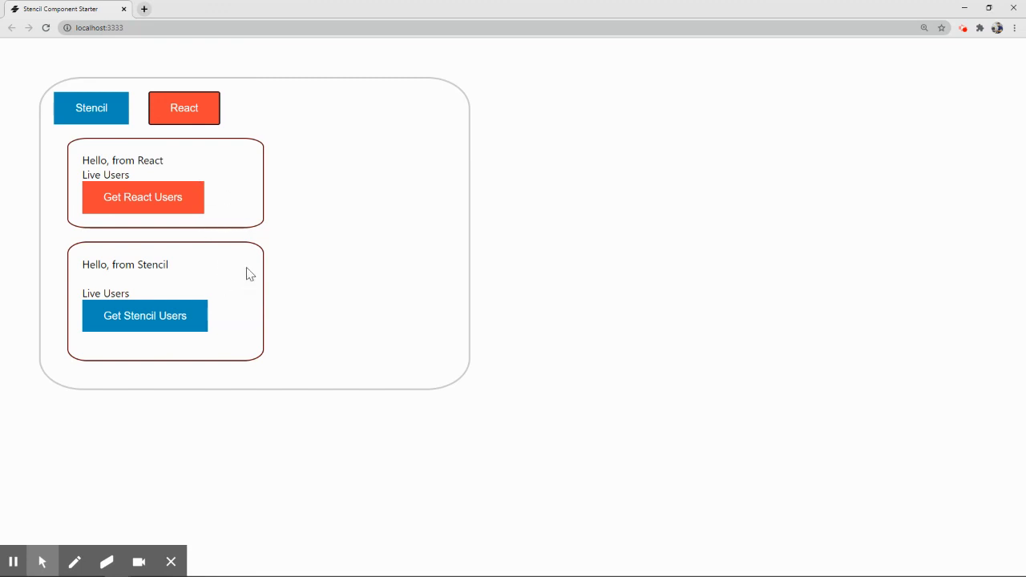
{"action": "mouse_move", "coordinate": [143, 197]}
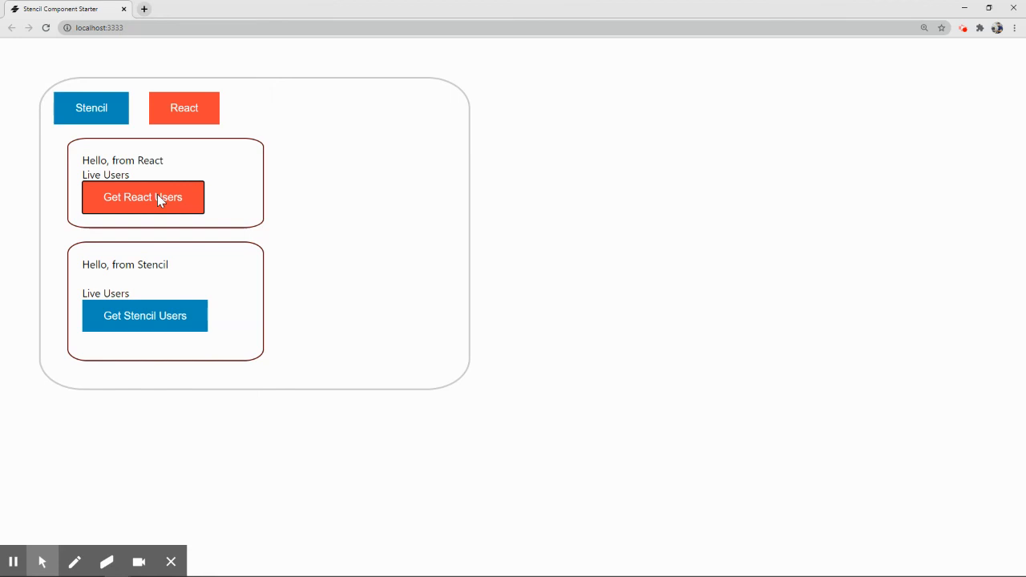
{"action": "mouse_move", "coordinate": [165, 319]}
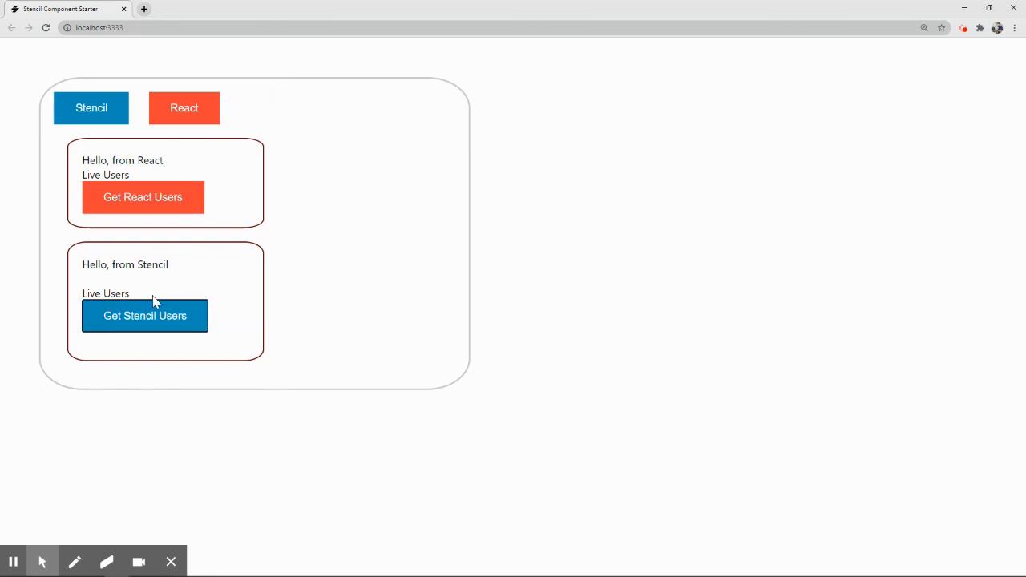
{"action": "mouse_move", "coordinate": [312, 257]}
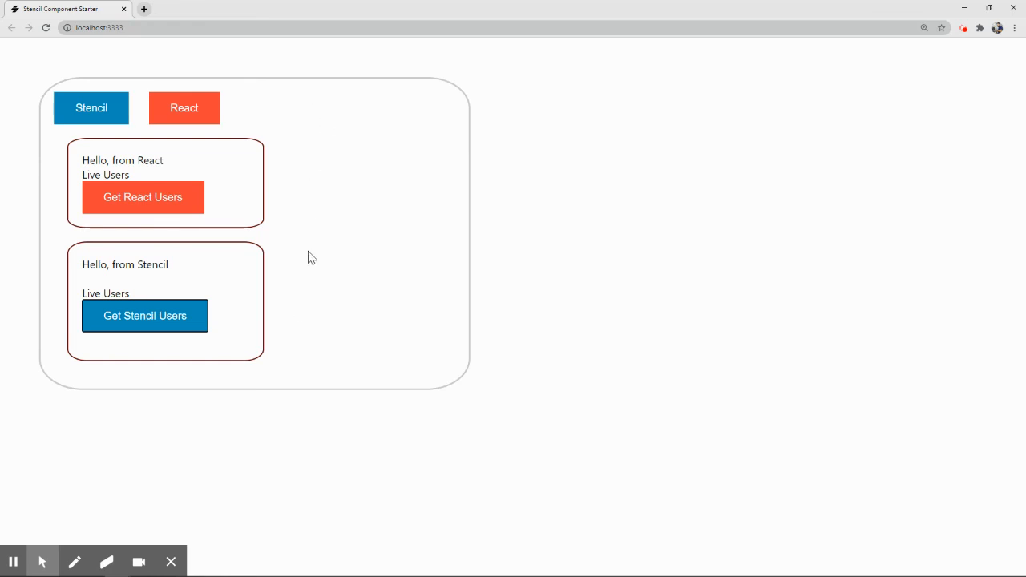
{"action": "mouse_move", "coordinate": [377, 308]}
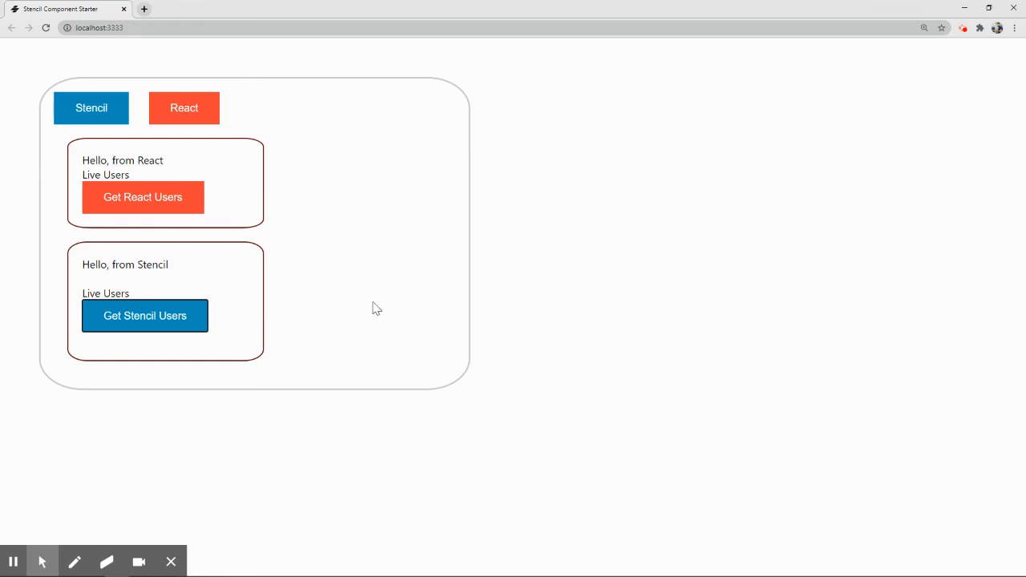
{"action": "mouse_move", "coordinate": [352, 255]}
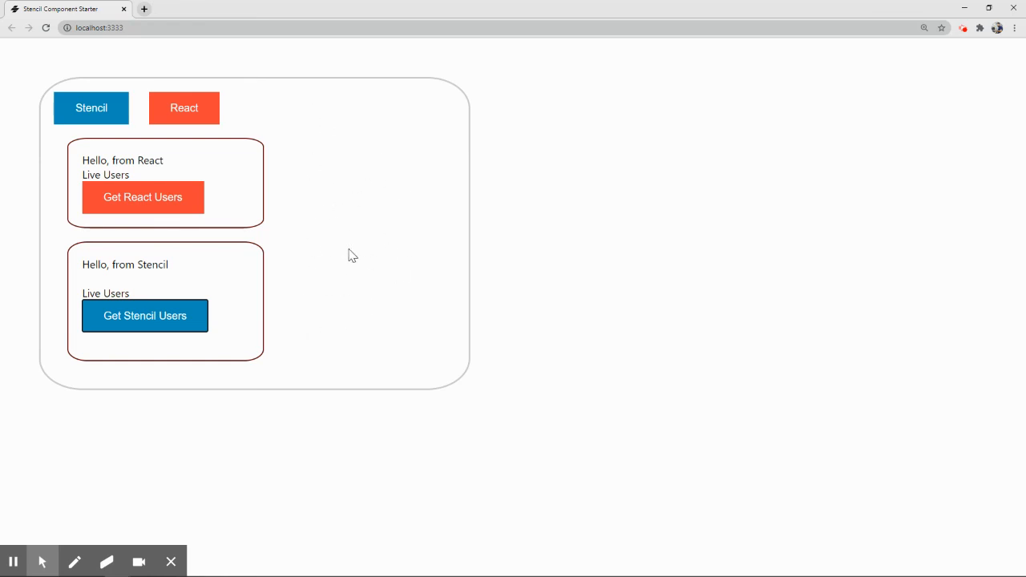
{"action": "mouse_move", "coordinate": [871, 394]}
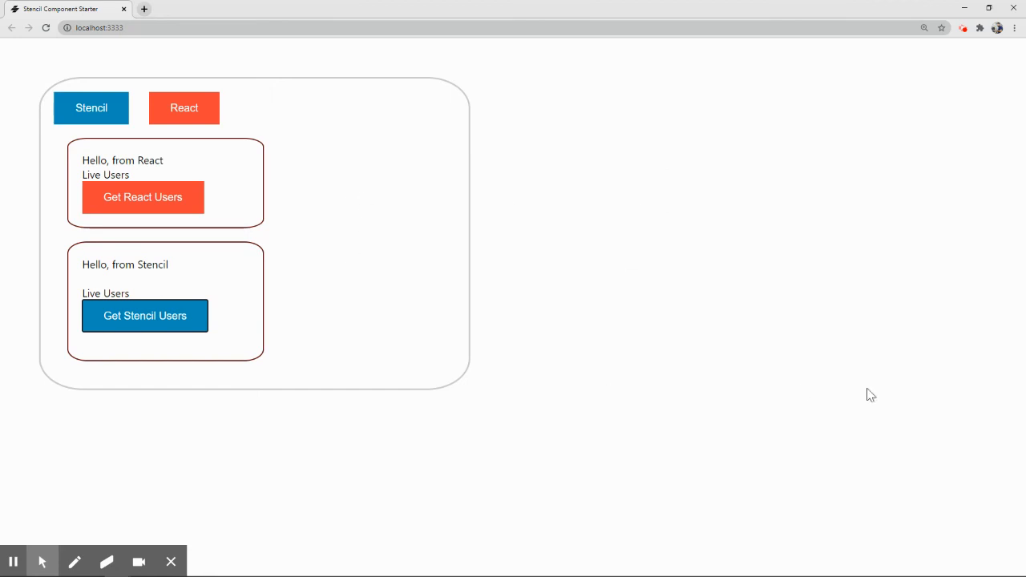
{"action": "mouse_move", "coordinate": [691, 125]}
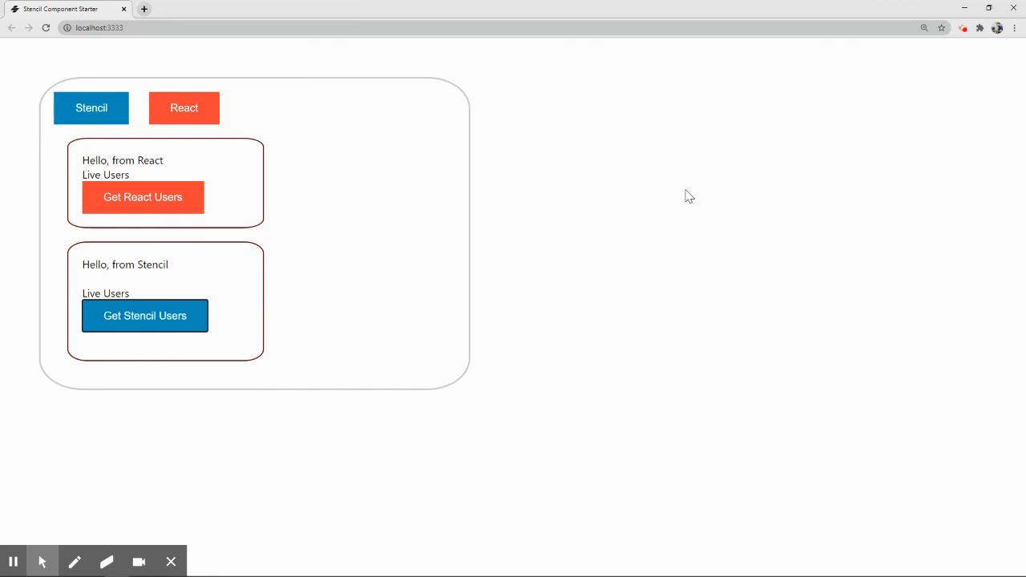
{"action": "mouse_move", "coordinate": [406, 215]}
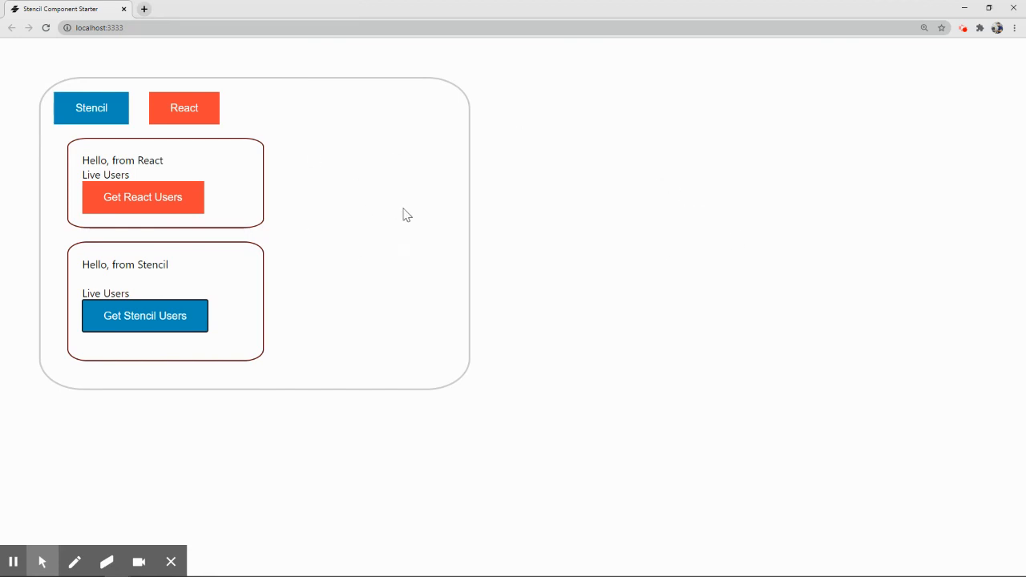
{"action": "mouse_move", "coordinate": [378, 169]}
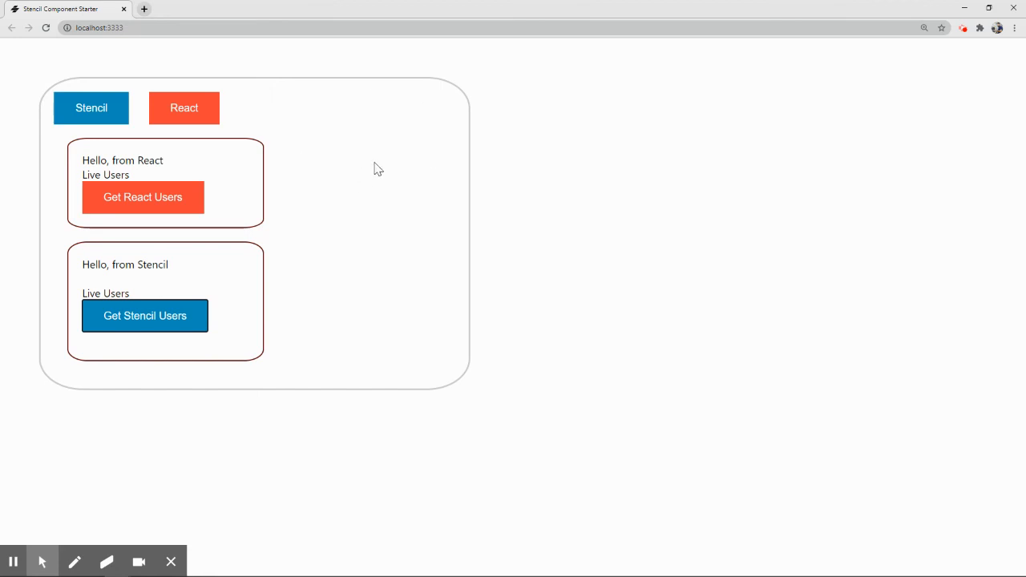
{"action": "mouse_move", "coordinate": [303, 194]}
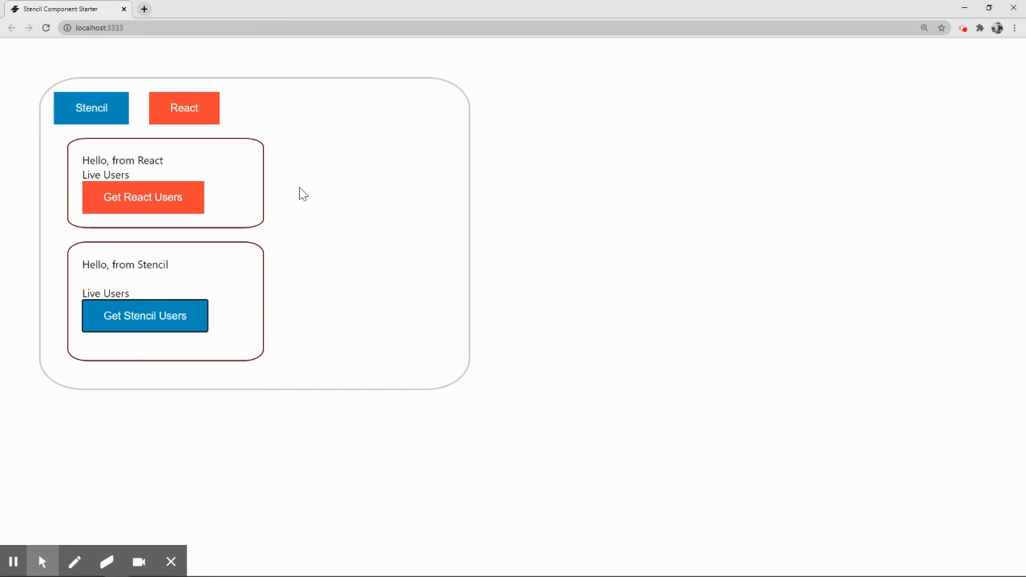
{"action": "mouse_move", "coordinate": [337, 198]}
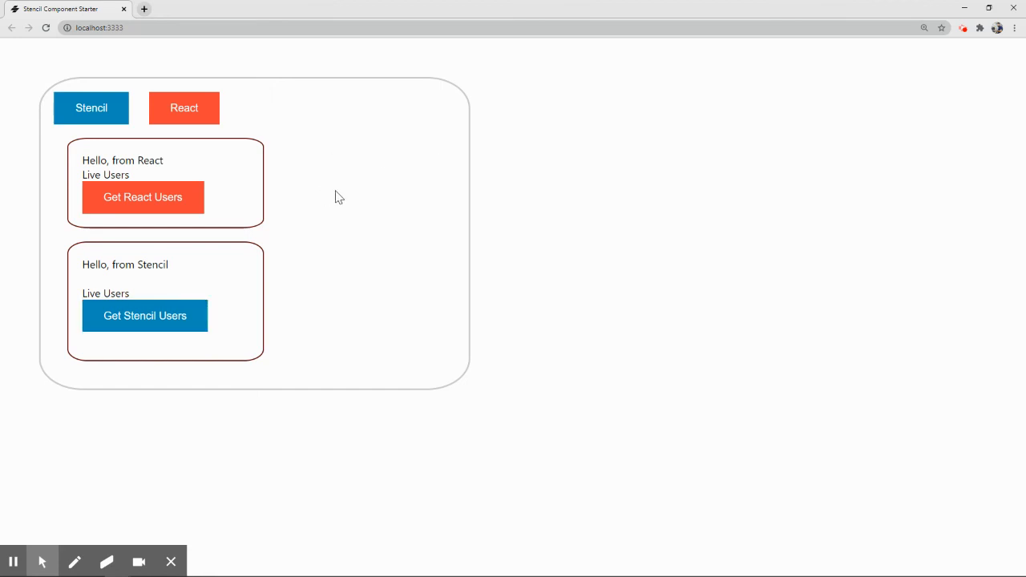